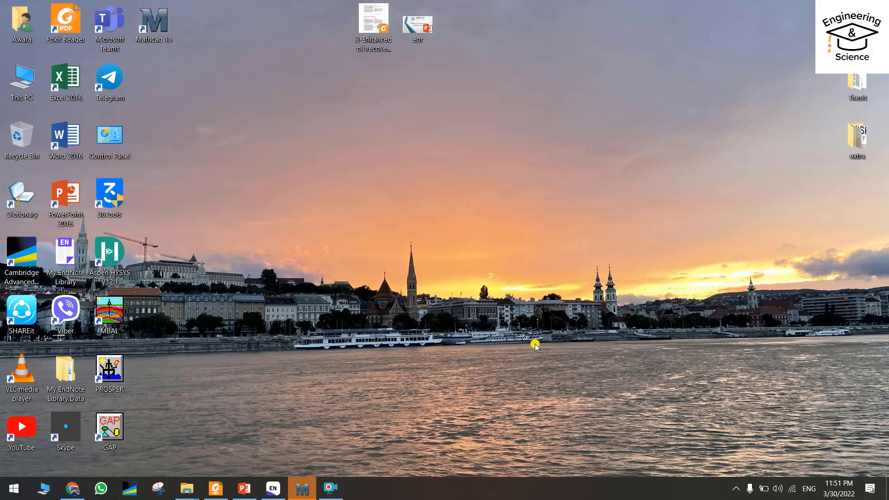
{"action": "mouse_move", "coordinate": [187, 168]}
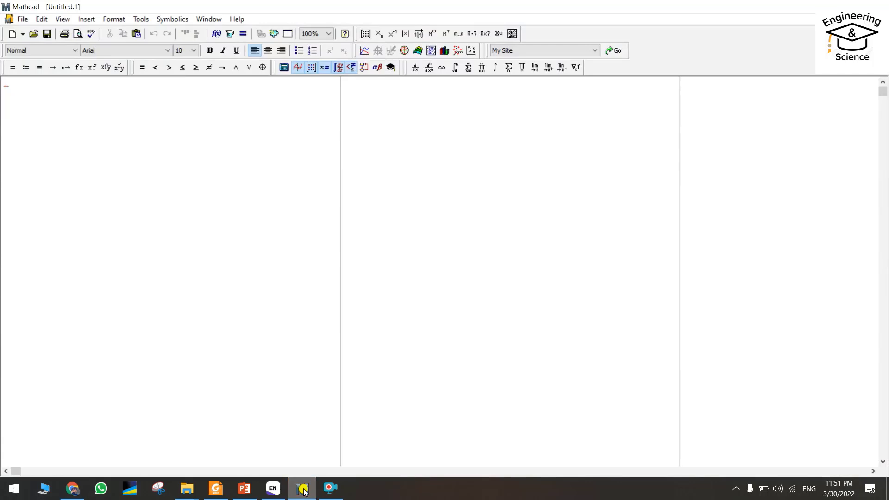
{"action": "mouse_move", "coordinate": [236, 253]}
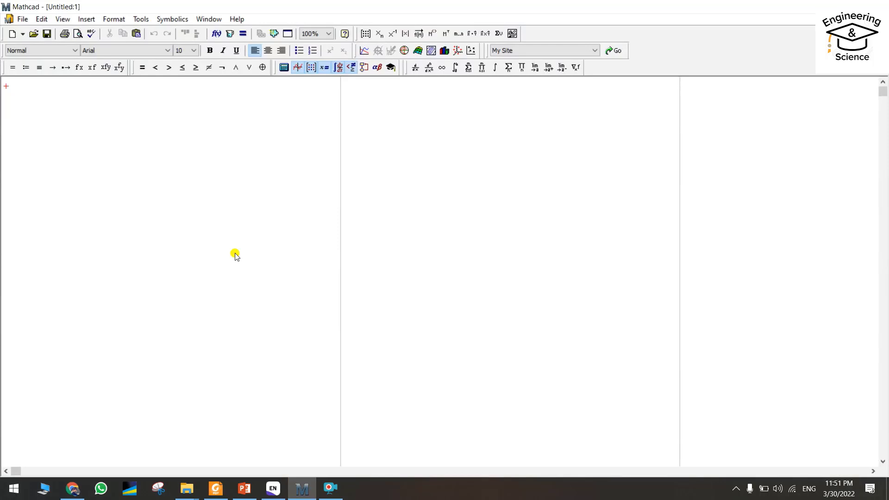
{"action": "mouse_move", "coordinate": [17, 123]}
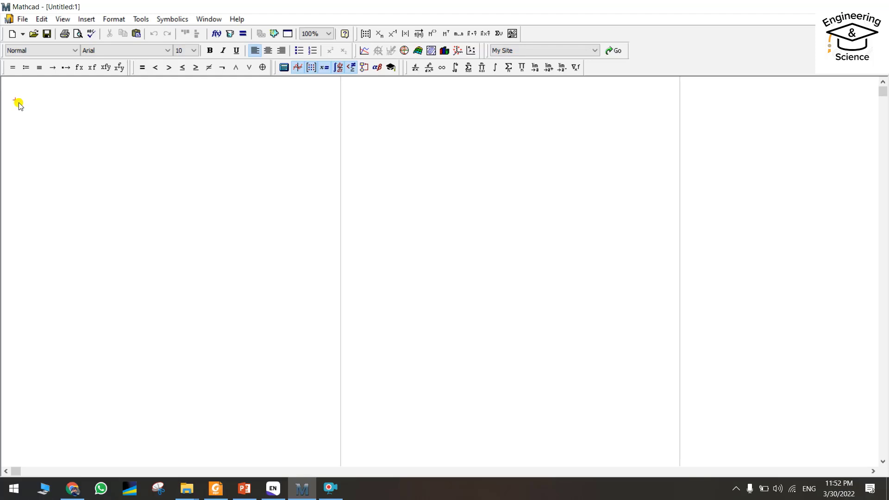
- Start a math region at the top of the worksheet and zoom the view to 150%
{"action": "left_click", "coordinate": [15, 97]}
{"action": "type", "text": "x"}
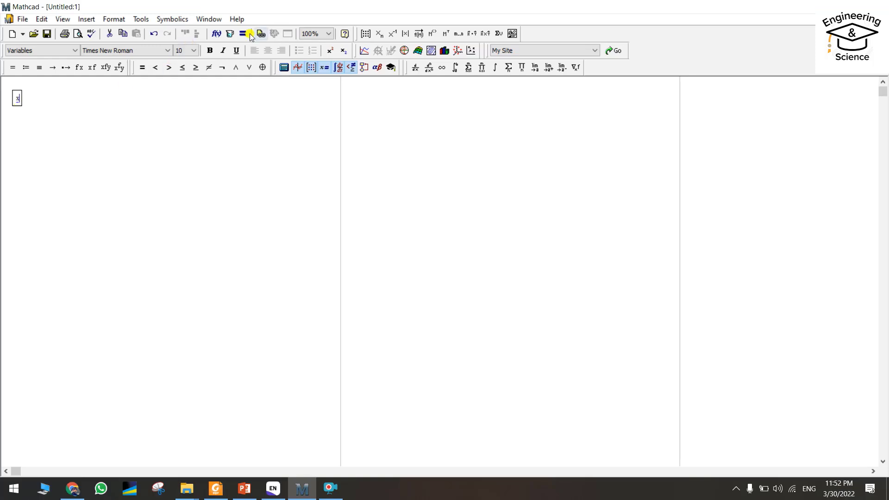
{"action": "left_click", "coordinate": [326, 34]}
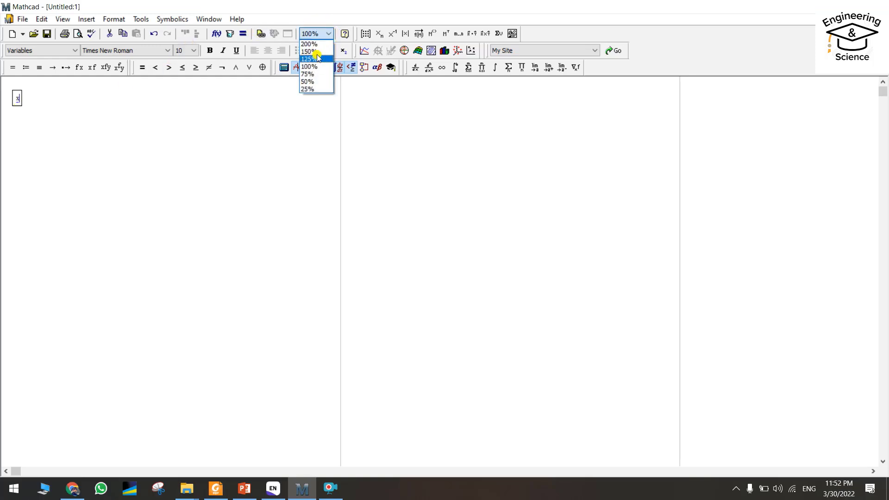
{"action": "left_click", "coordinate": [307, 51]}
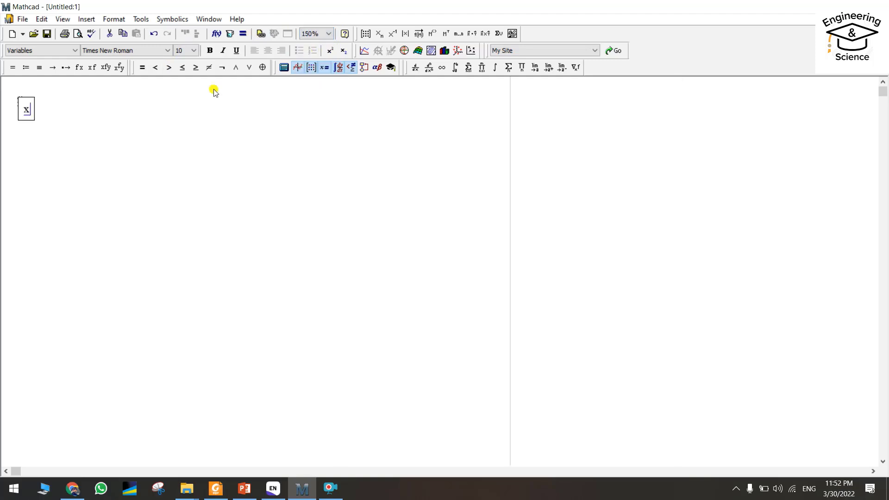
{"action": "mouse_move", "coordinate": [83, 108]}
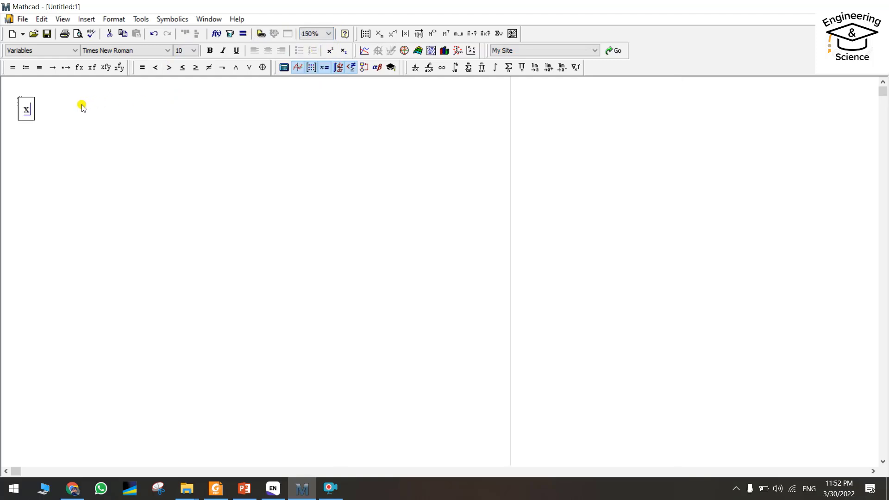
- Enter the first equation x + 2·y − 3·z := 1 and commit it
{"action": "type", "text": "+"}
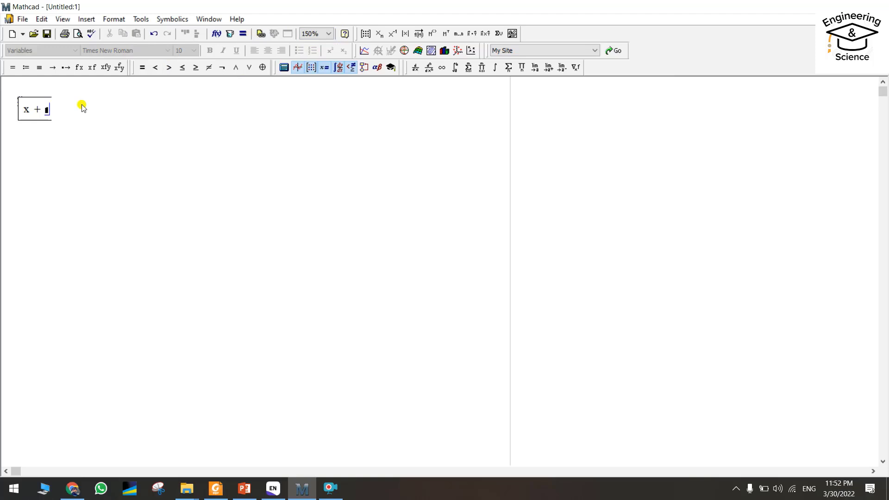
{"action": "type", "text": "2"}
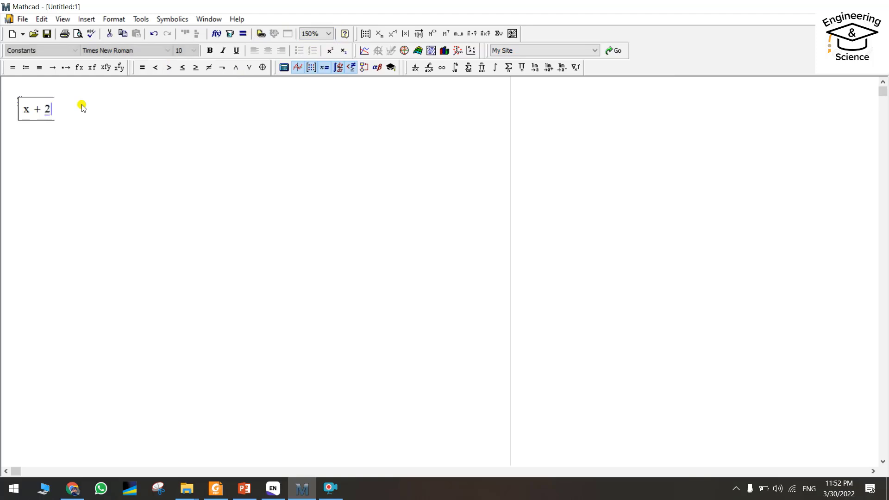
{"action": "type", "text": "·y-"}
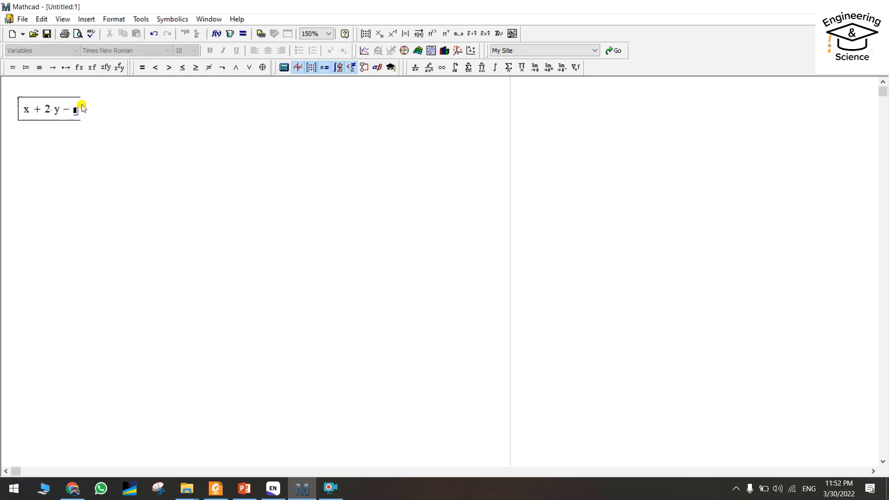
{"action": "type", "text": "3·z :="}
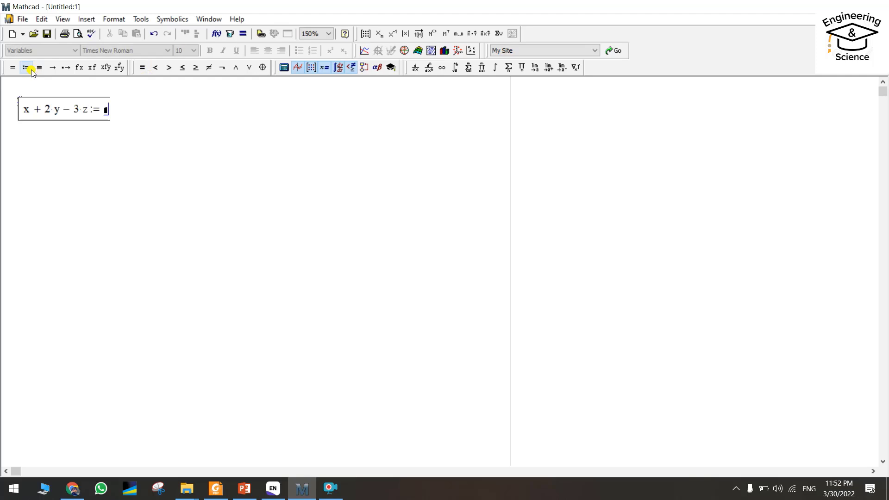
{"action": "type", "text": "1"}
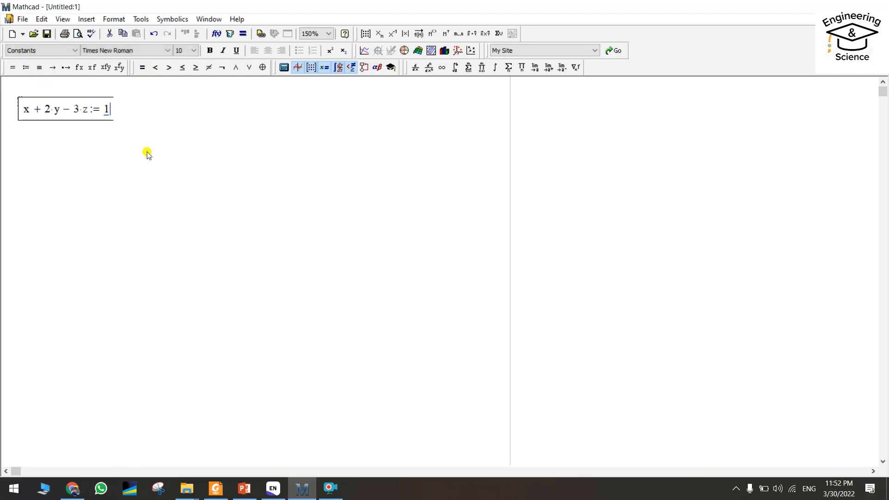
{"action": "left_click", "coordinate": [147, 146]}
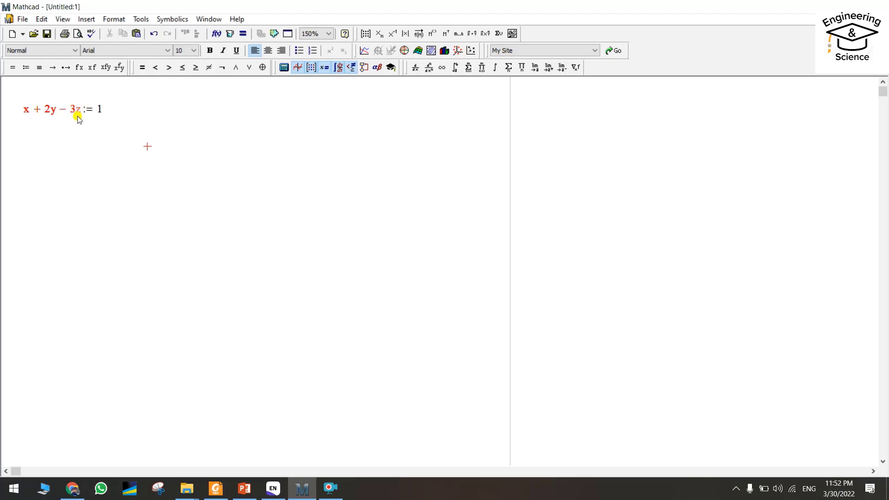
{"action": "mouse_move", "coordinate": [79, 103]}
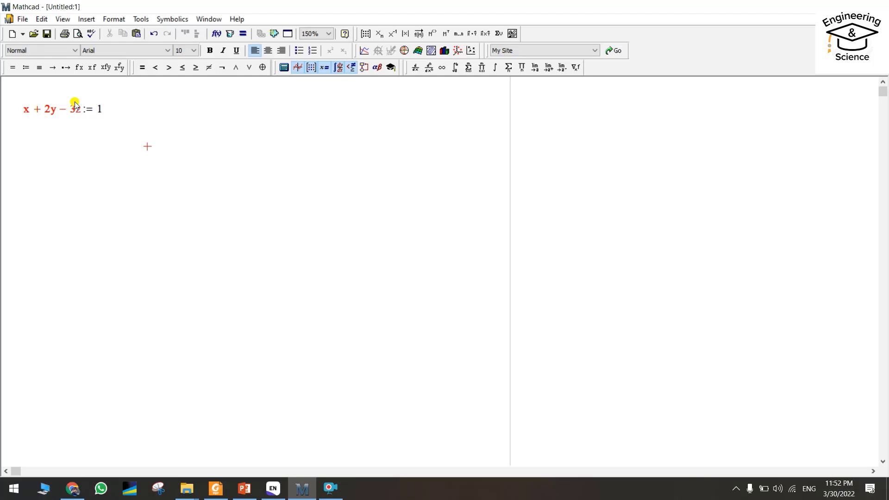
{"action": "mouse_move", "coordinate": [23, 94]}
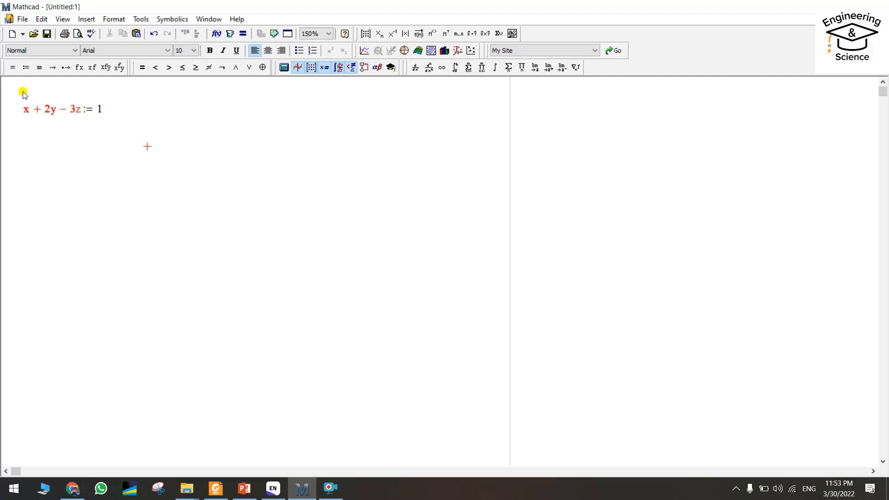
{"action": "mouse_move", "coordinate": [64, 115]}
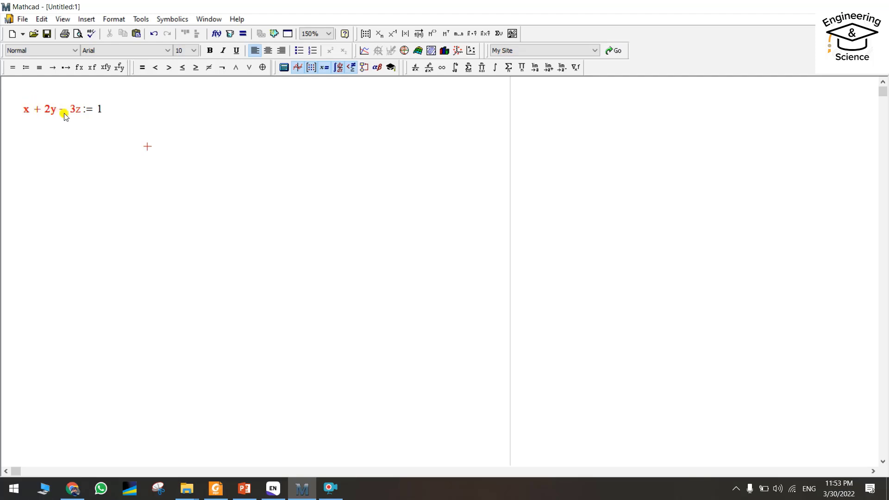
{"action": "mouse_move", "coordinate": [59, 105]}
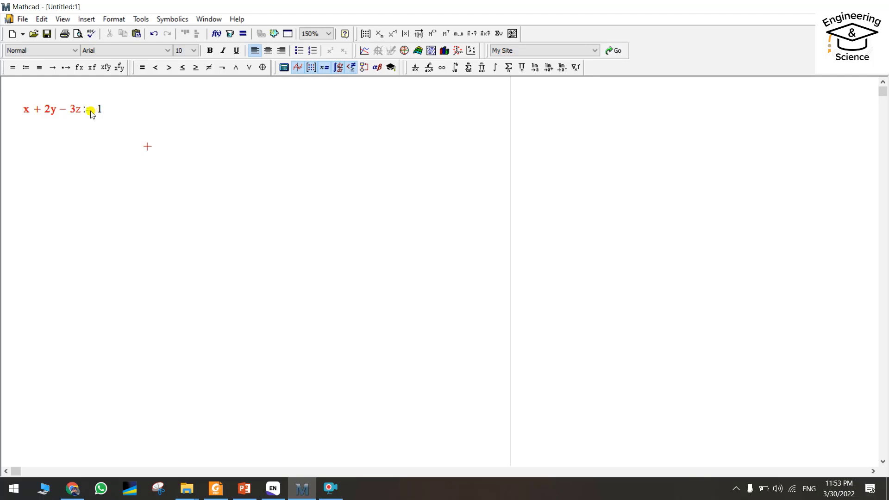
- Replace := with a Boolean equals so the line reads x + 2y − 3z = 1, then start the second equation below
{"action": "left_click", "coordinate": [88, 110]}
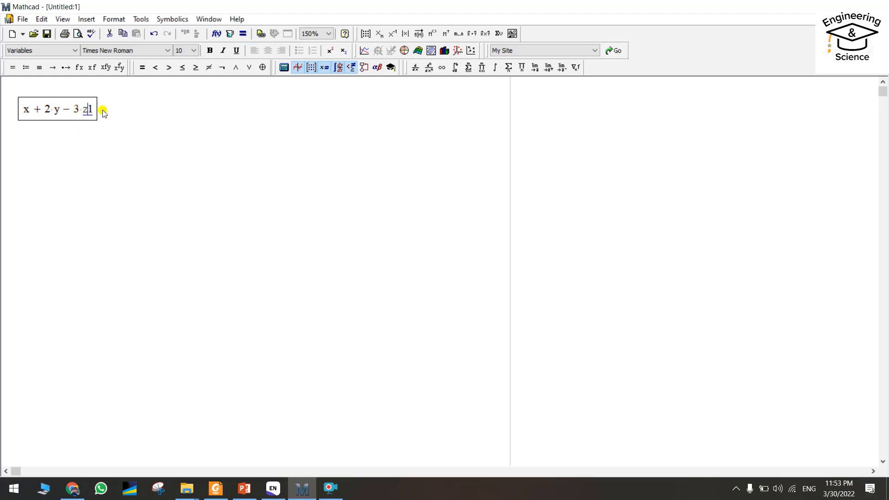
{"action": "mouse_move", "coordinate": [143, 67]}
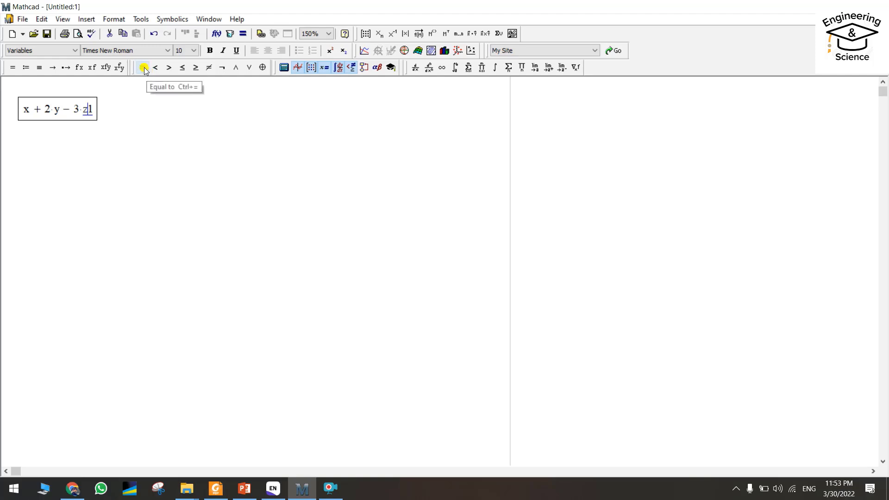
{"action": "left_click", "coordinate": [143, 67]}
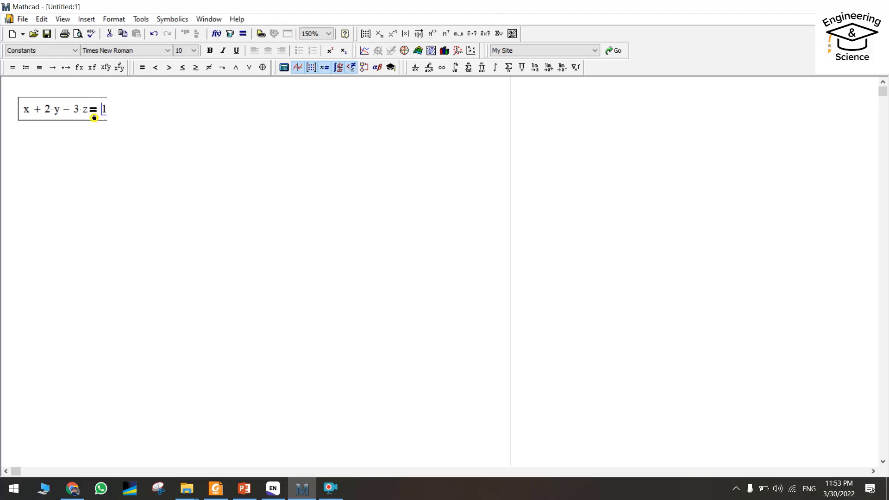
{"action": "left_click", "coordinate": [24, 145]}
{"action": "type", "text": "2·x"}
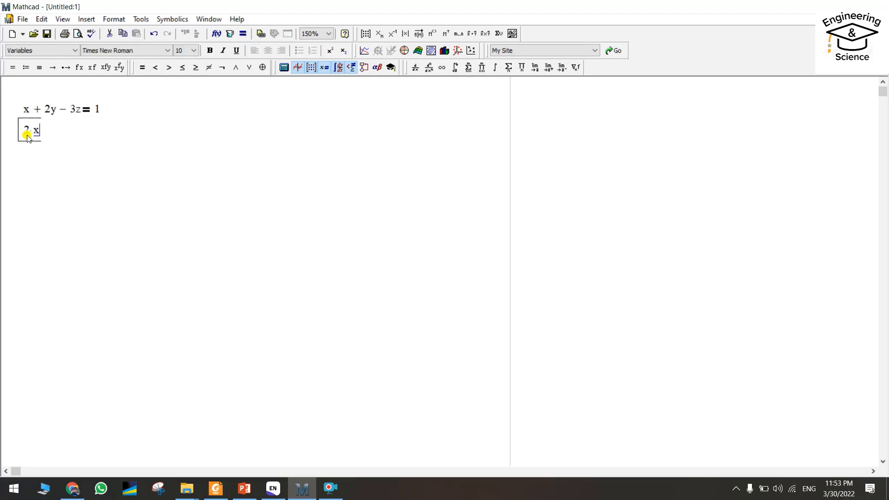
- Complete the second equation 2x + 2y − z = 1 with a Boolean equals
{"action": "type", "text": "+"}
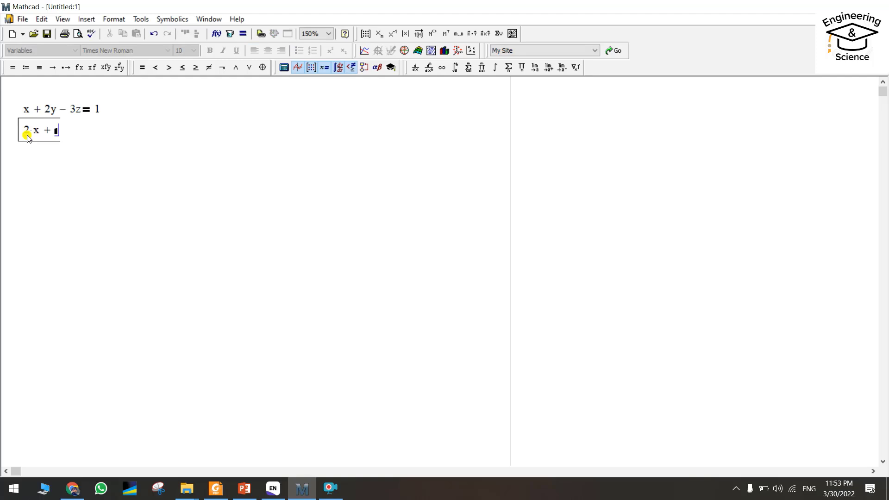
{"action": "type", "text": "2·y −"}
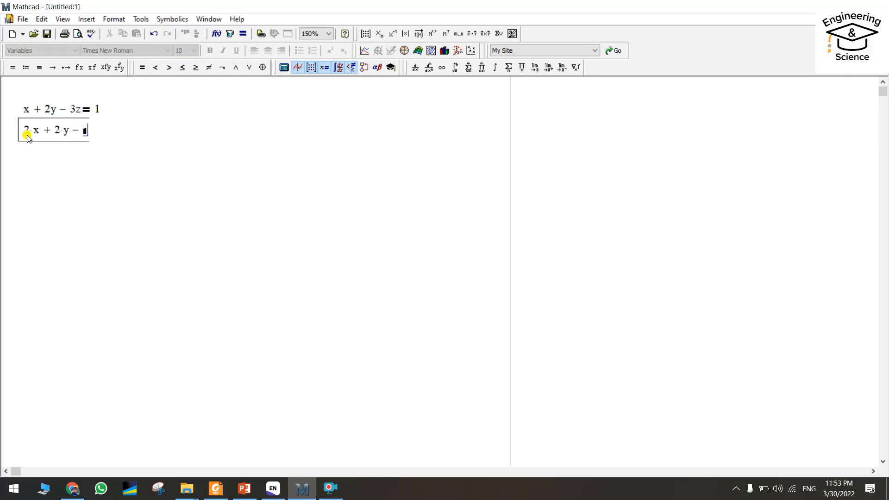
{"action": "type", "text": "z"}
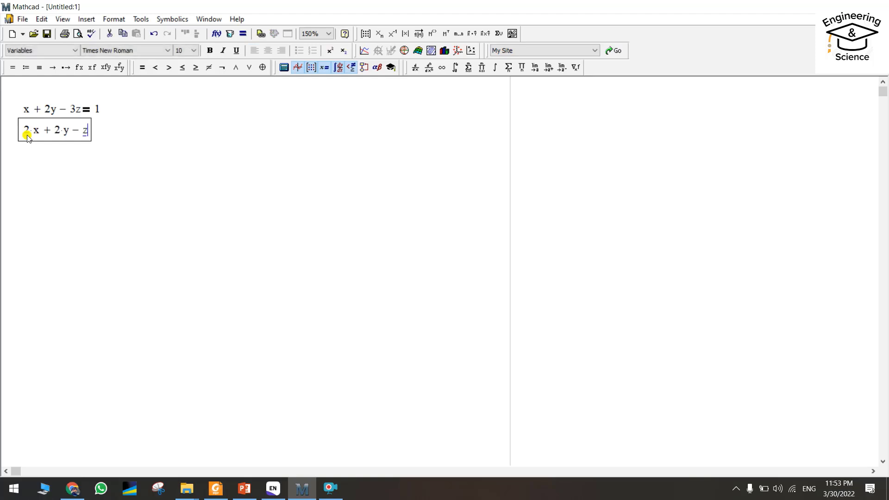
{"action": "left_click", "coordinate": [140, 67]}
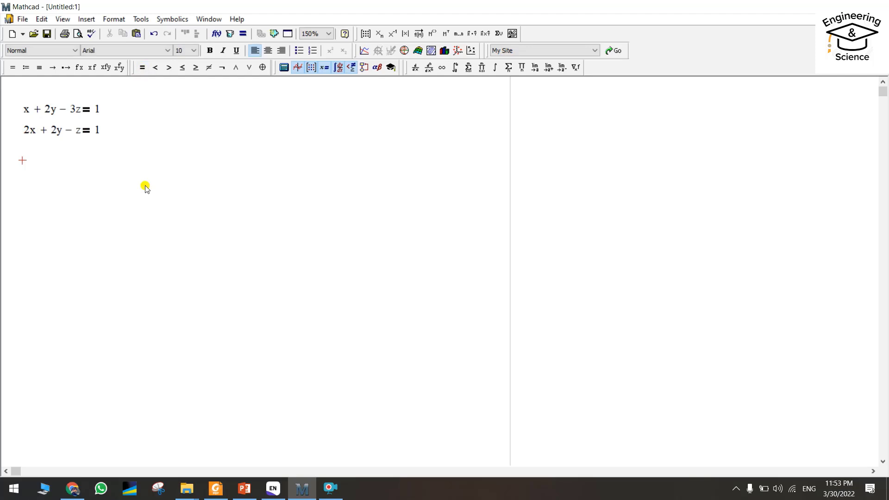
{"action": "type", "text": "3·x +"}
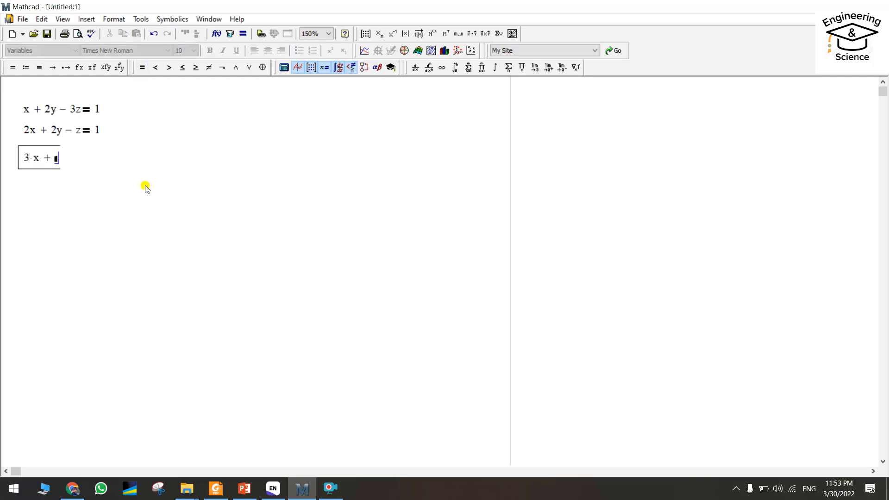
{"action": "type", "text": "1"}
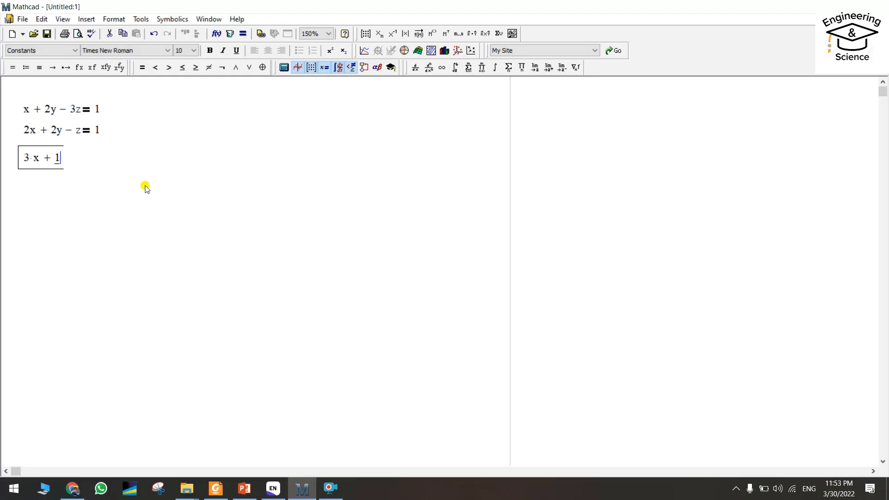
- Write the third equation 3x + 2y − 2z = 2 beneath it
{"action": "type", "text": "2·y −"}
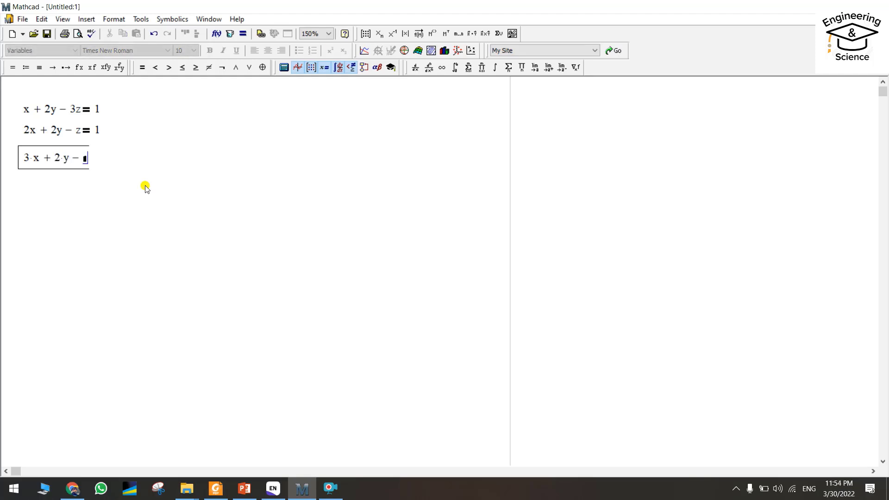
{"action": "type", "text": "2·z ="}
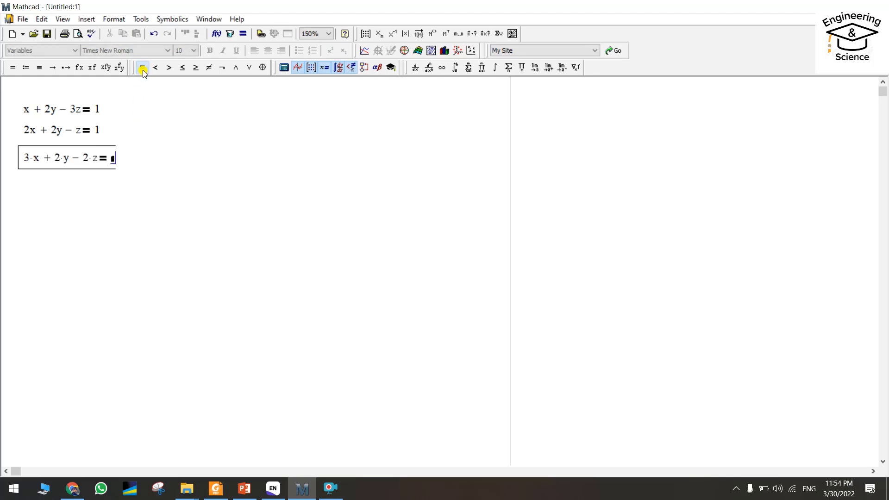
{"action": "type", "text": "2"}
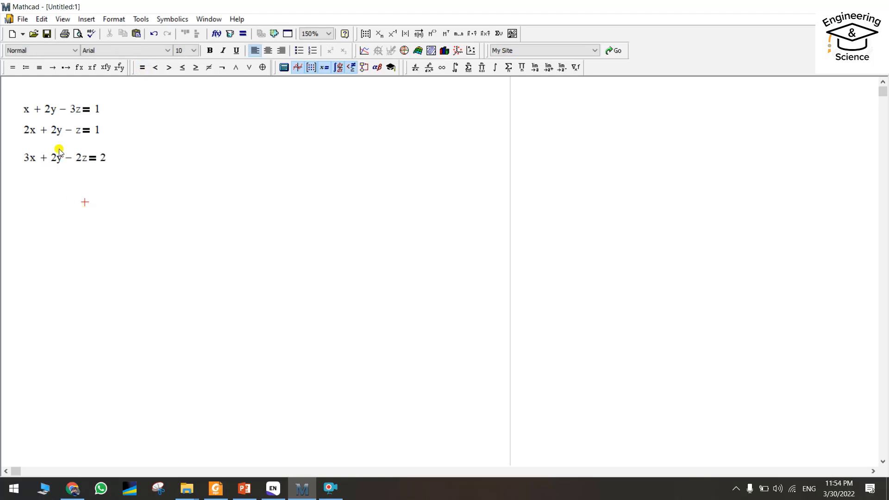
{"action": "mouse_move", "coordinate": [64, 190]}
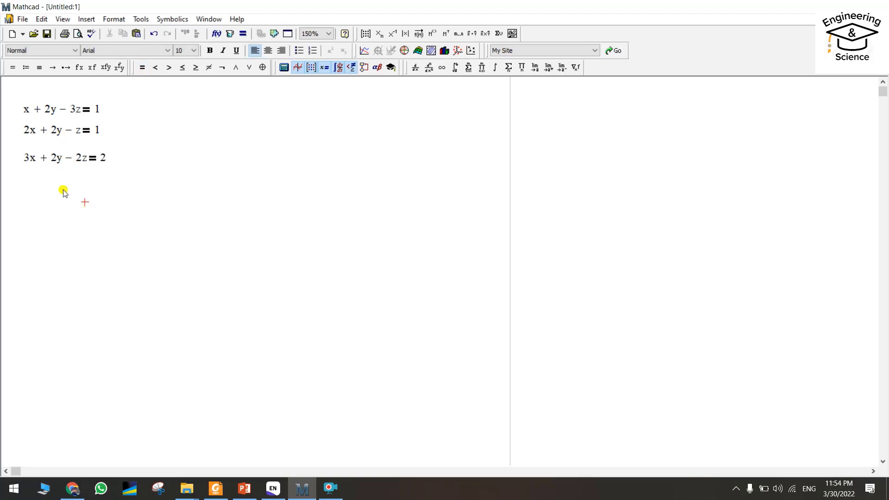
{"action": "mouse_move", "coordinate": [49, 206]}
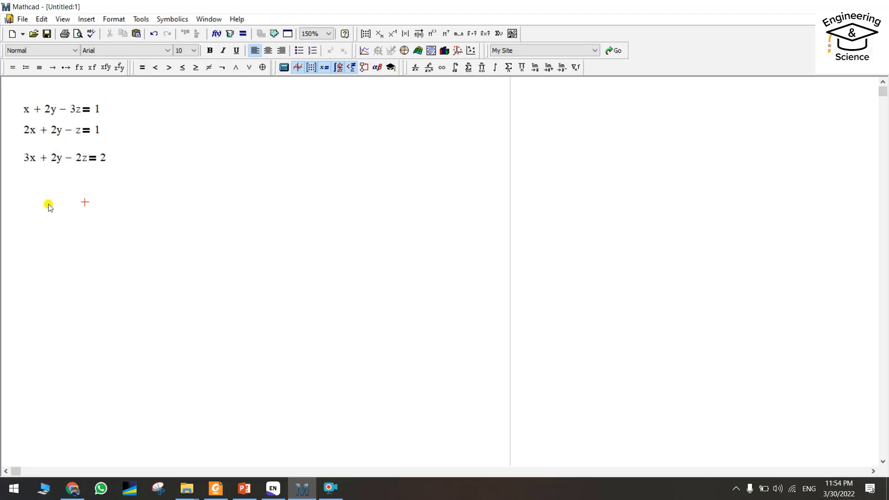
{"action": "mouse_move", "coordinate": [39, 173]}
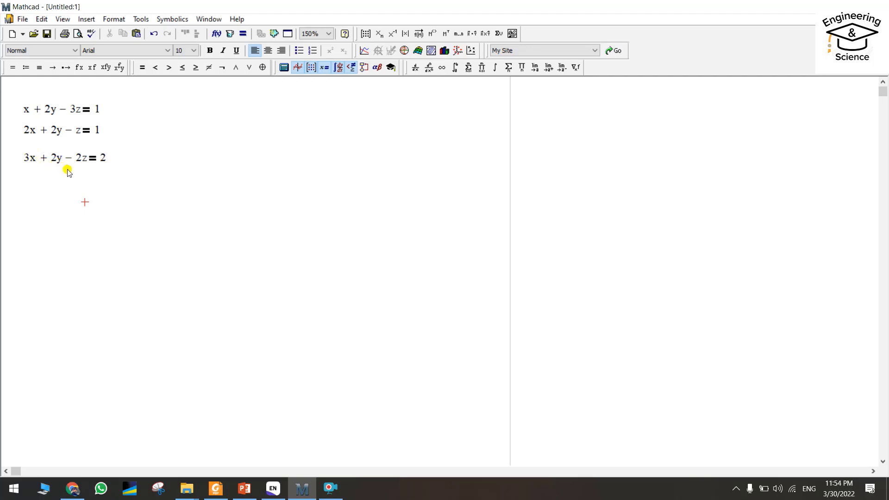
{"action": "mouse_move", "coordinate": [47, 198]}
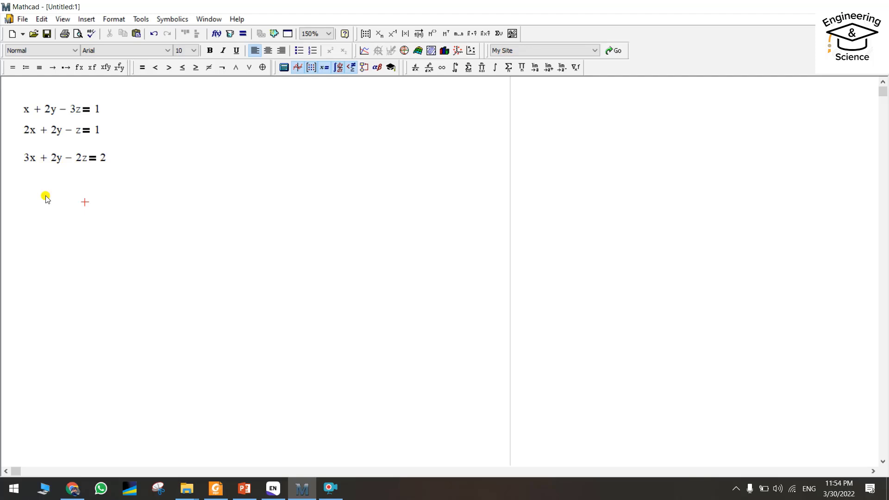
{"action": "mouse_move", "coordinate": [34, 206]}
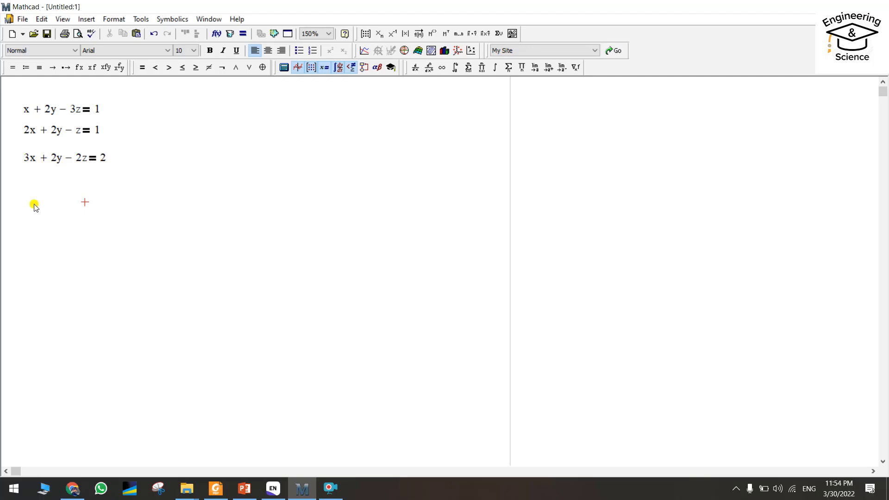
{"action": "mouse_move", "coordinate": [47, 181]}
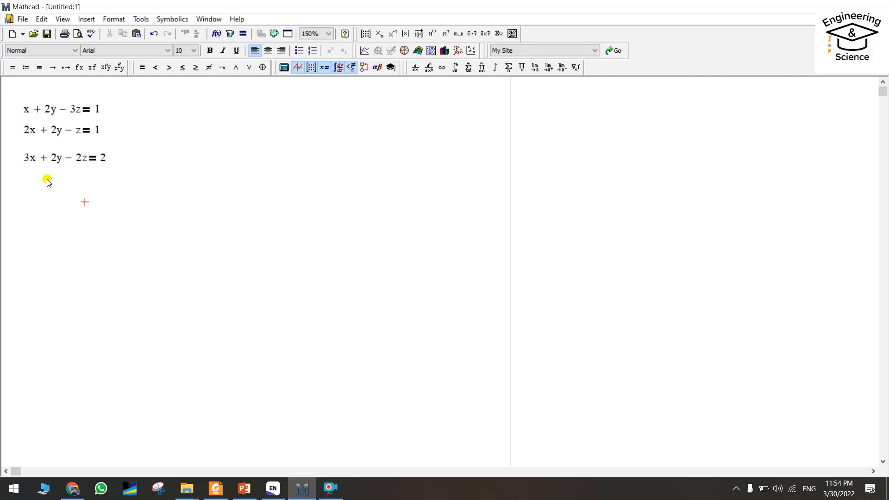
{"action": "mouse_move", "coordinate": [27, 211]}
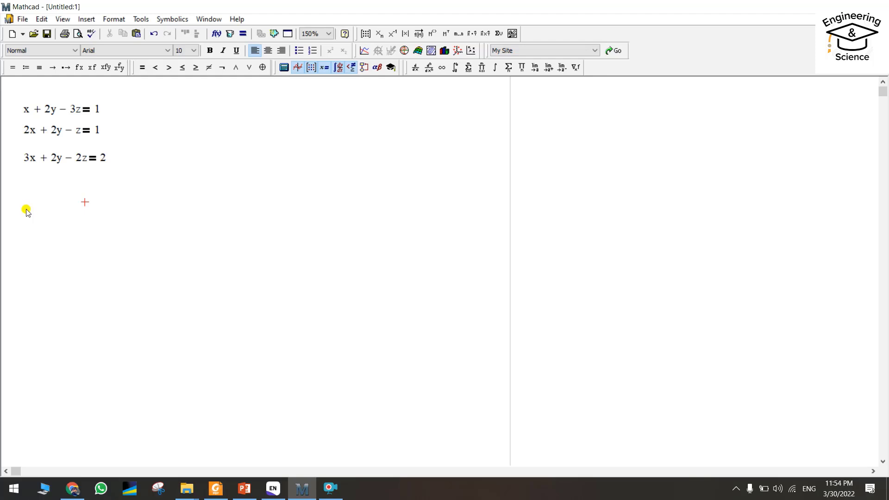
{"action": "mouse_move", "coordinate": [19, 213]}
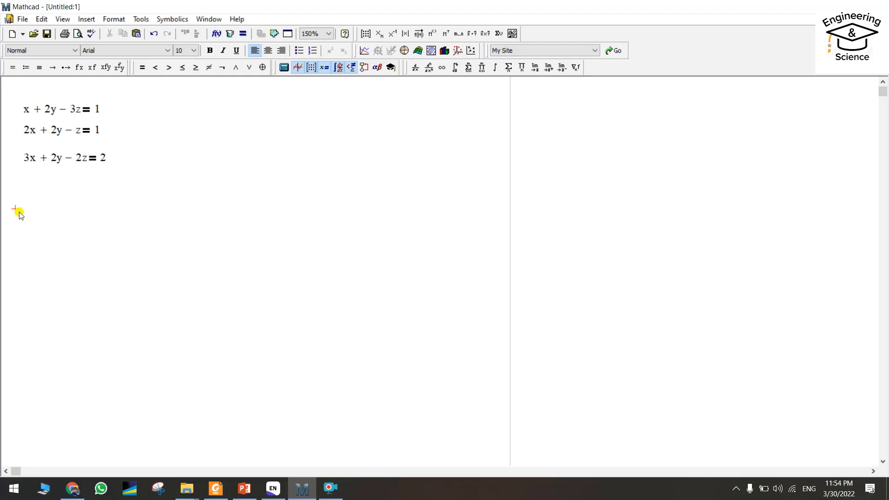
{"action": "mouse_move", "coordinate": [57, 120]}
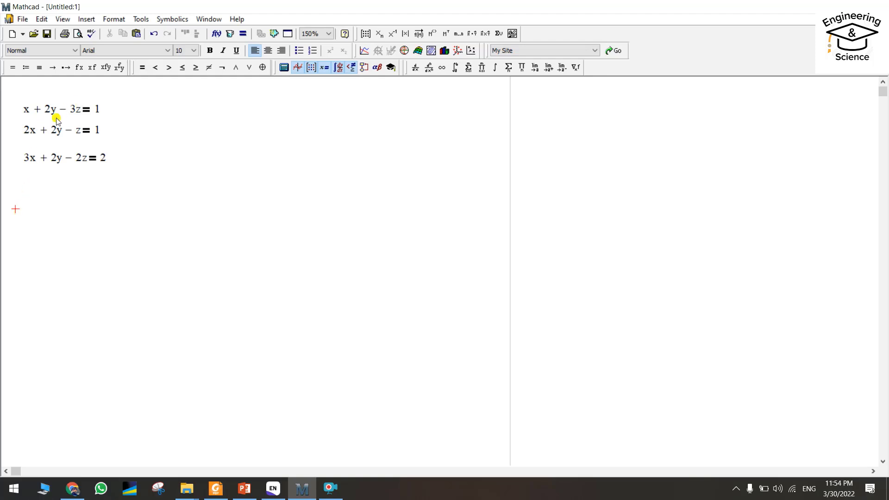
{"action": "mouse_move", "coordinate": [51, 115]}
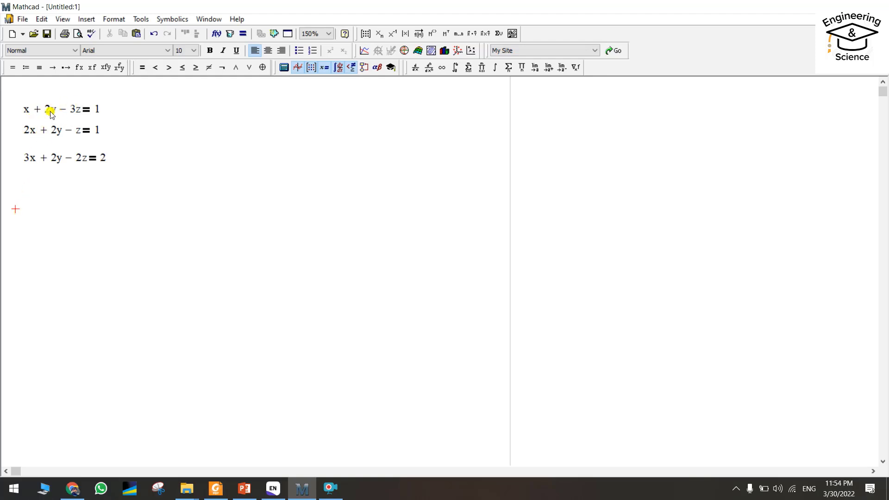
{"action": "mouse_move", "coordinate": [54, 125]}
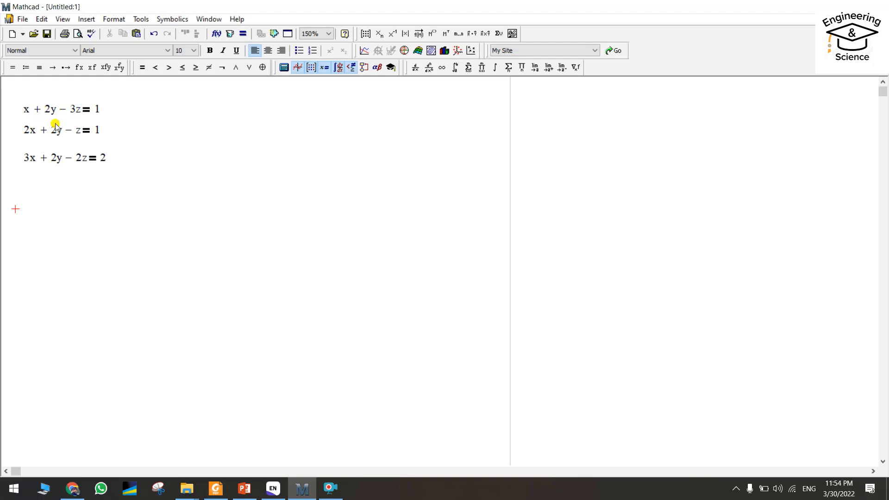
{"action": "mouse_move", "coordinate": [45, 118]}
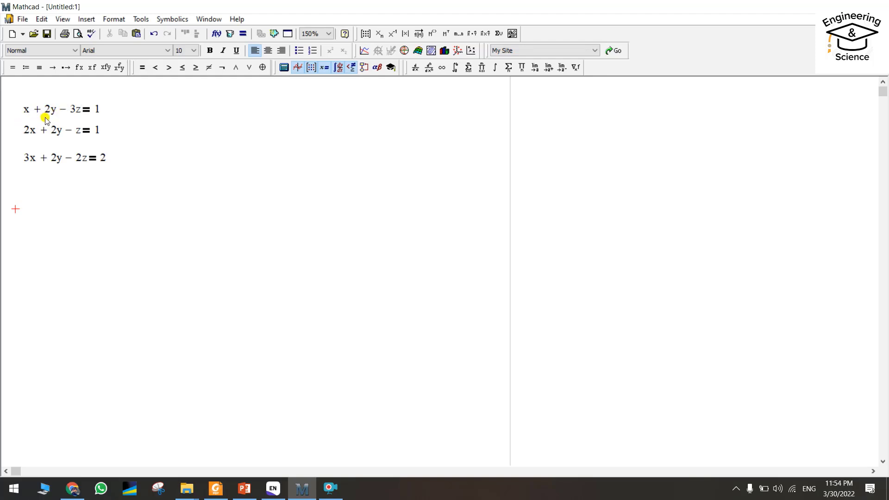
{"action": "mouse_move", "coordinate": [58, 150]}
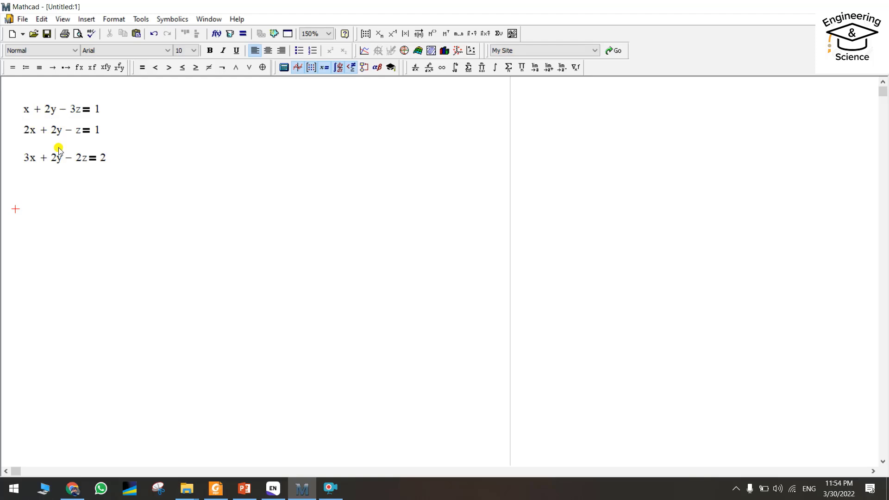
{"action": "mouse_move", "coordinate": [105, 107]}
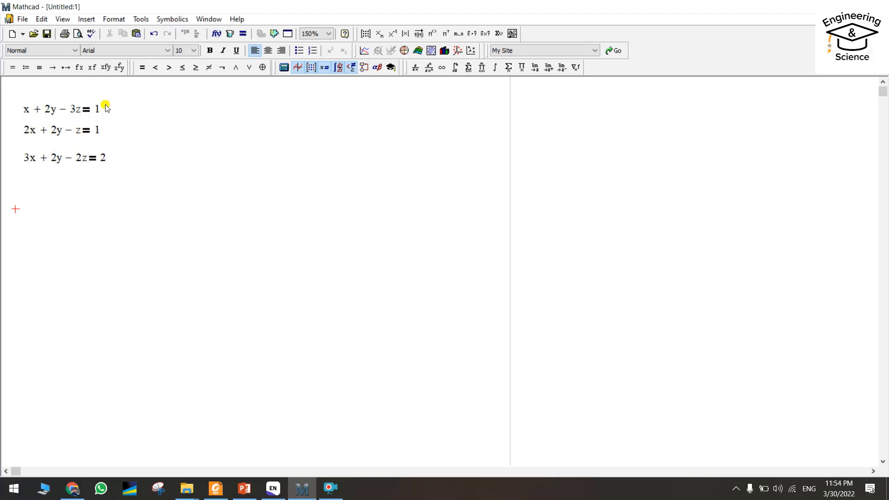
{"action": "mouse_move", "coordinate": [108, 113]}
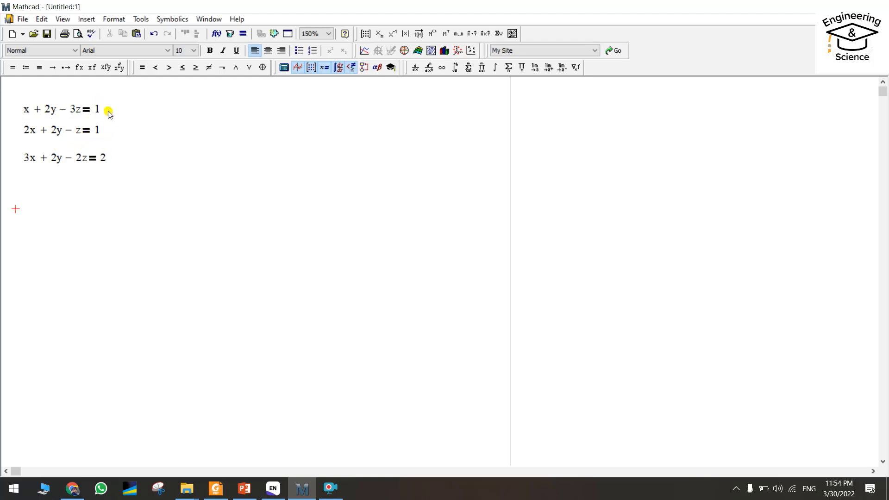
{"action": "mouse_move", "coordinate": [40, 134]}
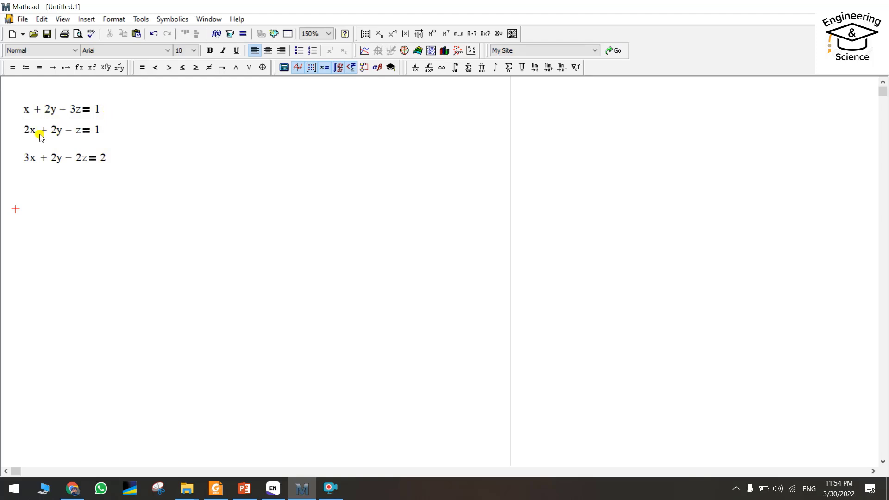
{"action": "mouse_move", "coordinate": [88, 142]}
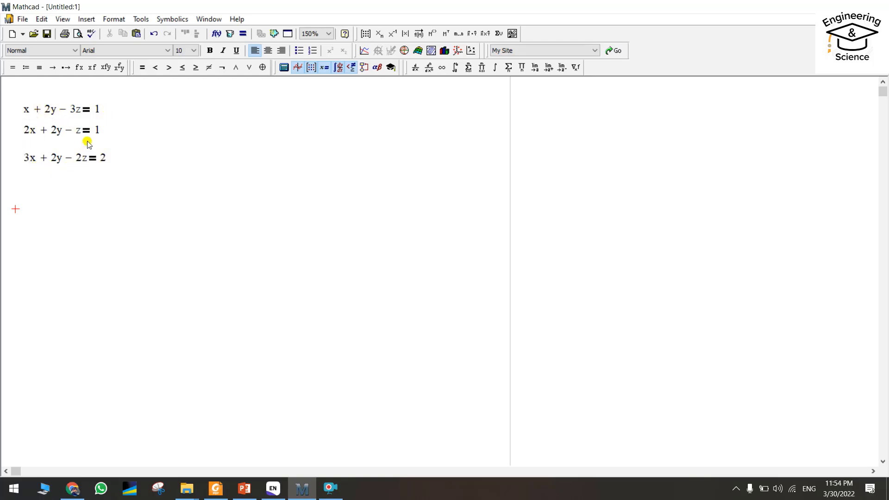
{"action": "mouse_move", "coordinate": [27, 125]}
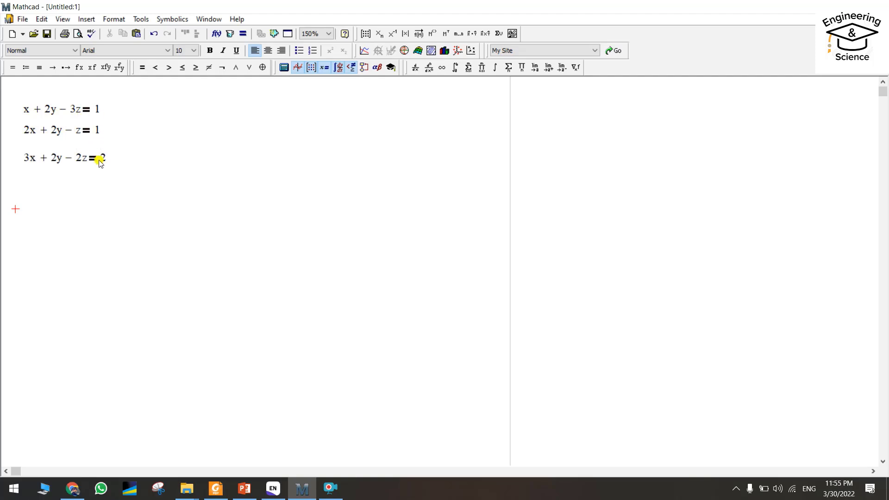
{"action": "left_click", "coordinate": [97, 109]}
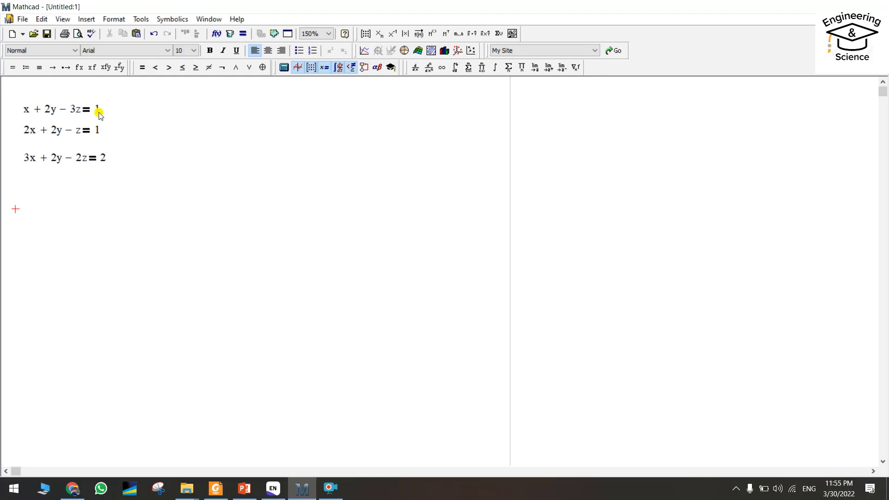
{"action": "mouse_move", "coordinate": [37, 216]}
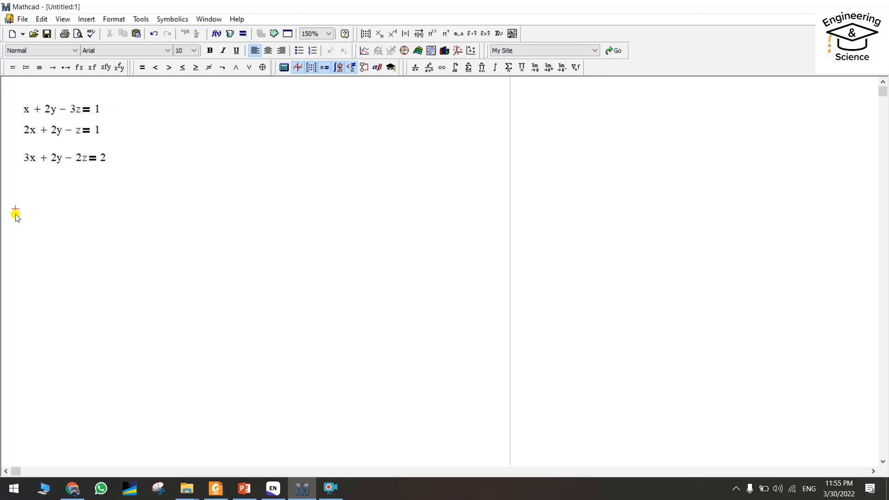
{"action": "left_click", "coordinate": [16, 213]}
{"action": "type", "text": "A :="}
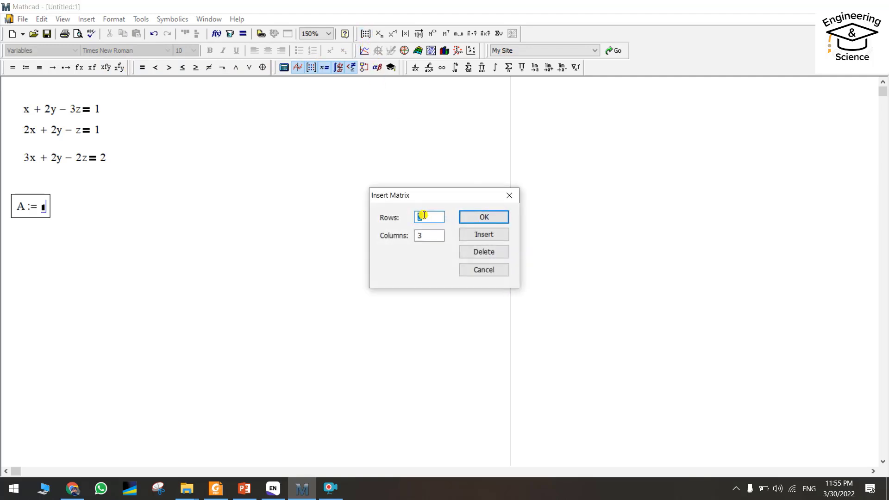
- Insert a 3×3 matrix placeholder for A
{"action": "type", "text": "3"}
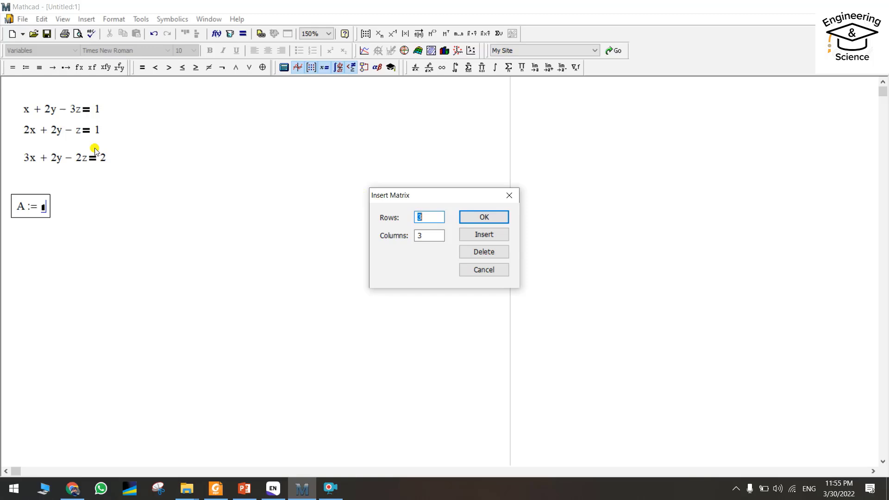
{"action": "left_click", "coordinate": [482, 216]}
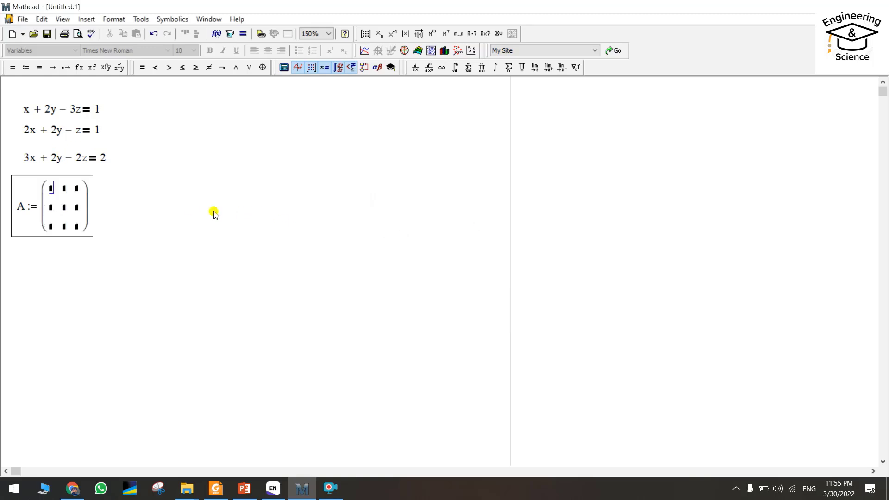
{"action": "mouse_move", "coordinate": [27, 110]}
{"action": "type", "text": "1 2"}
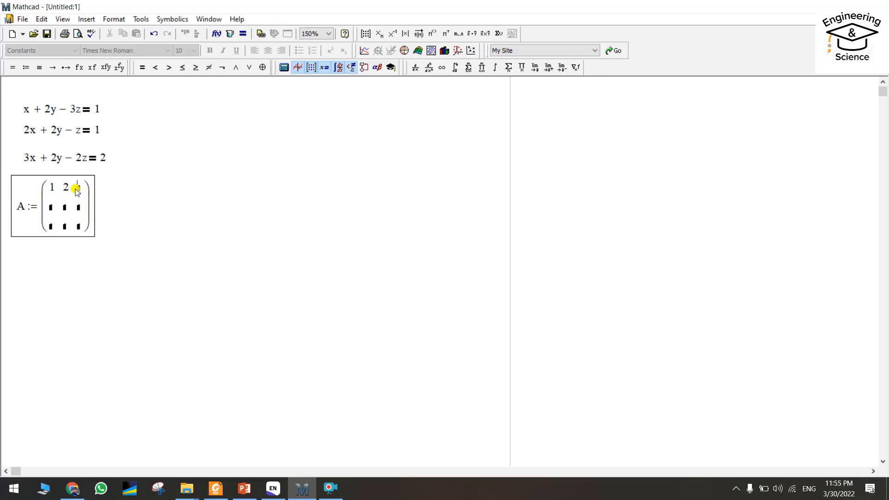
- Fill A with the coefficient rows 1 2 −3, 2 2 −1, 3 2 −2 and leave the region
{"action": "type", "text": "-3"}
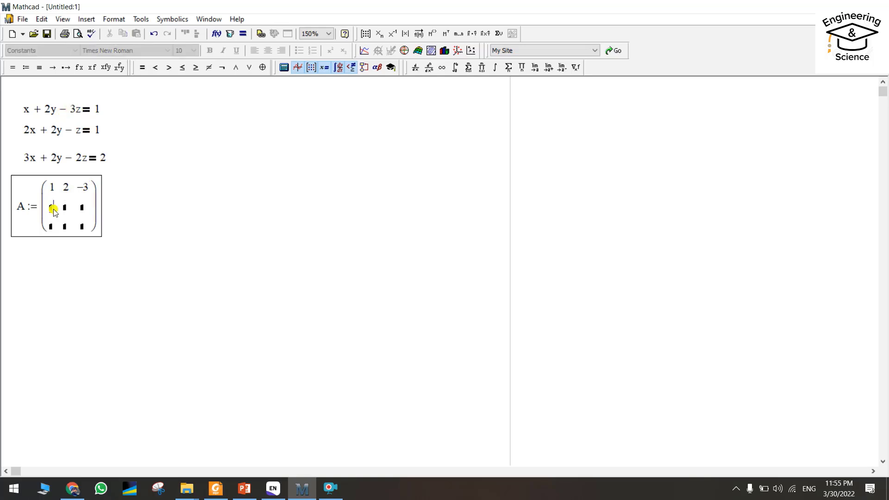
{"action": "type", "text": "2"}
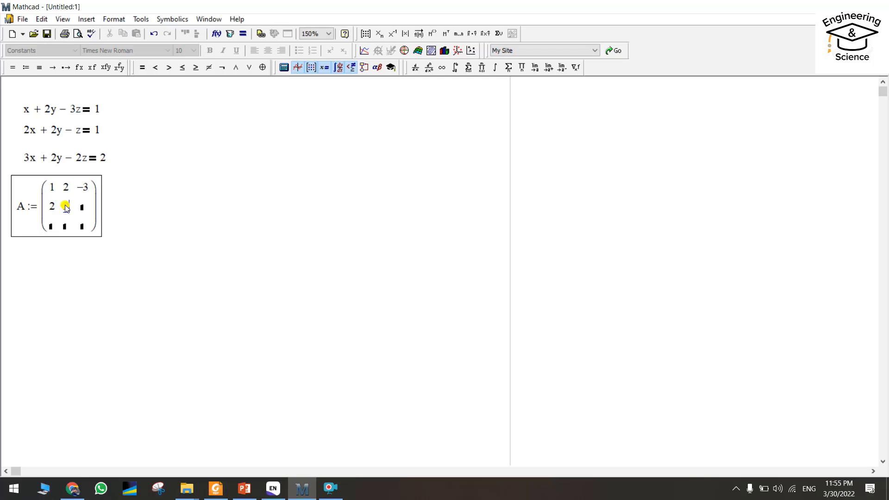
{"action": "type", "text": "2"}
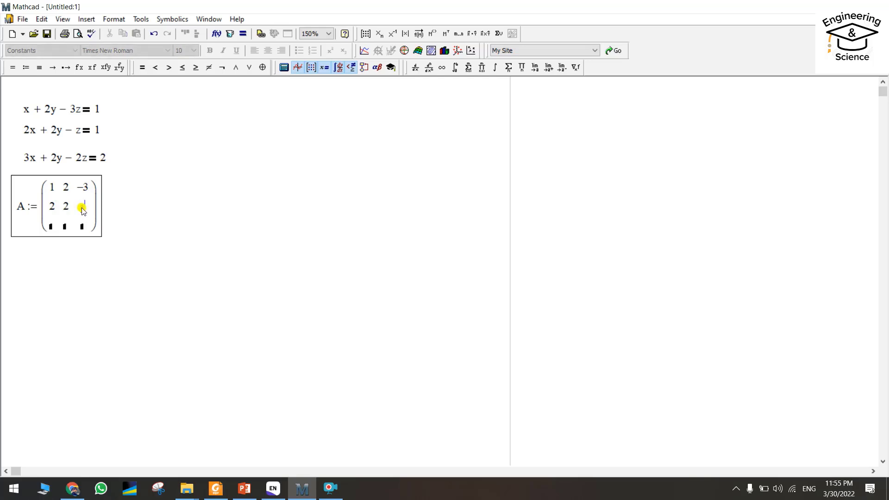
{"action": "type", "text": "-1"}
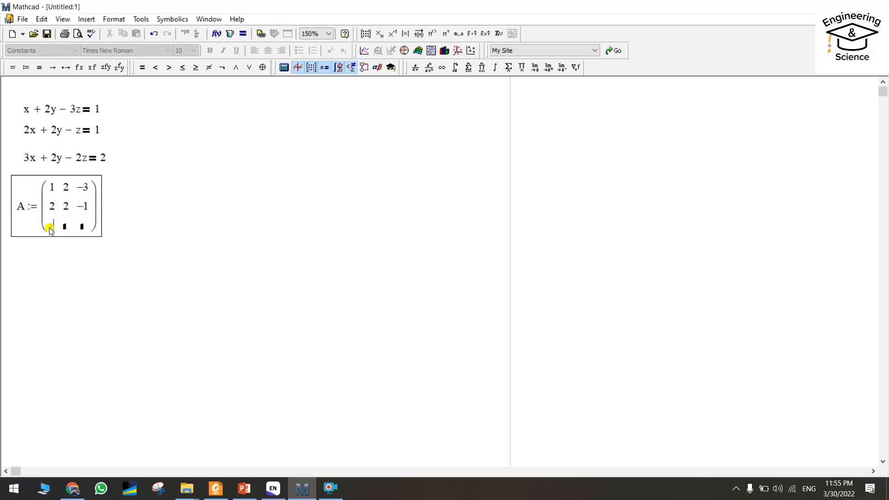
{"action": "type", "text": "3"}
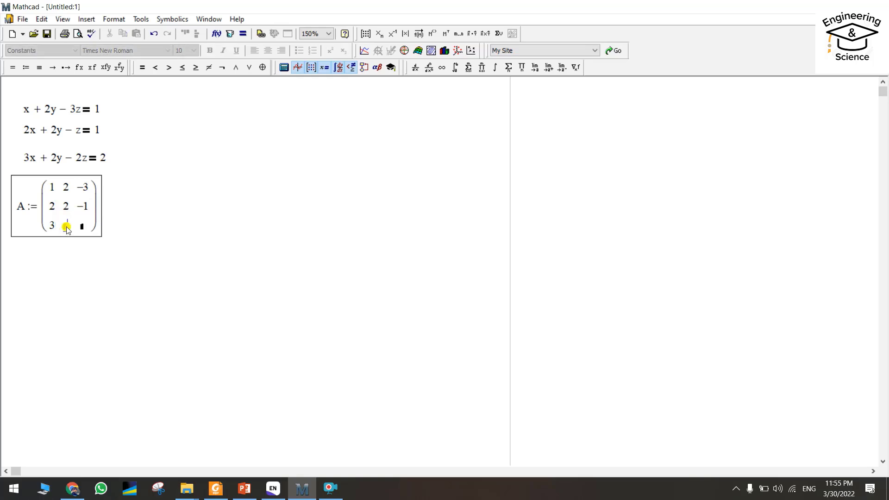
{"action": "type", "text": "2"}
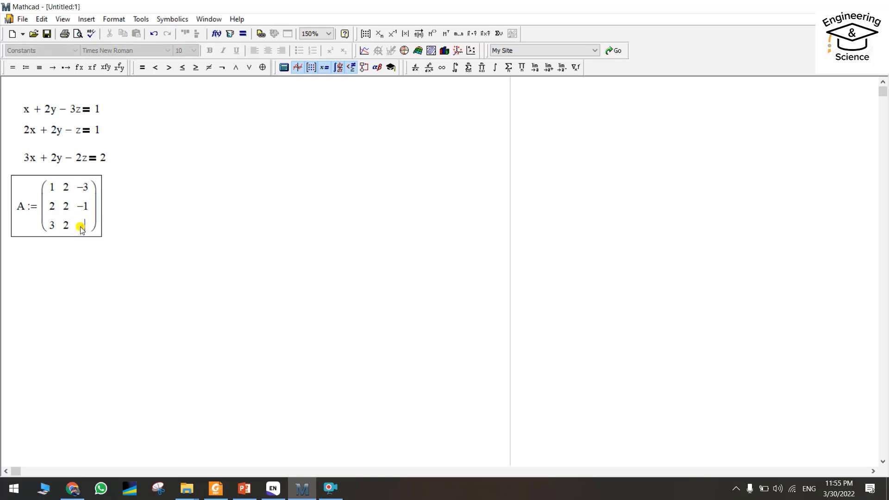
{"action": "left_click", "coordinate": [84, 225]}
{"action": "type", "text": "A"}
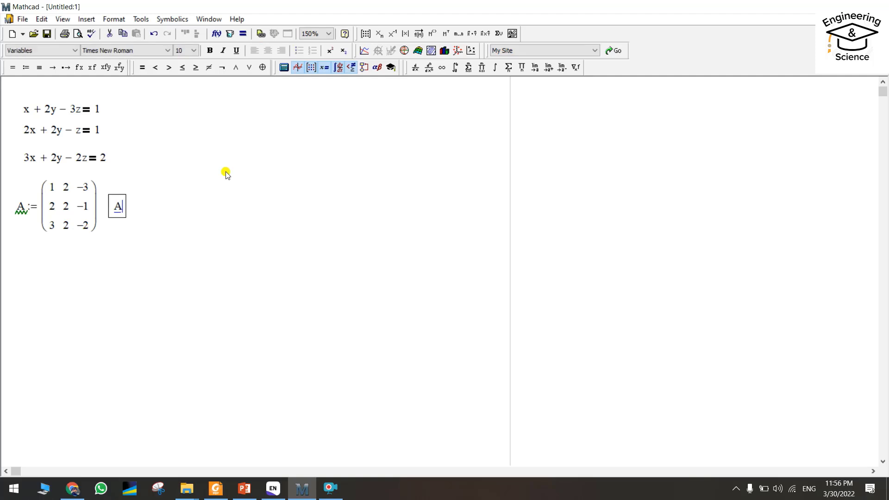
- Define B := as a 3-row, 1-column matrix beside A
{"action": "type", "text": "B"}
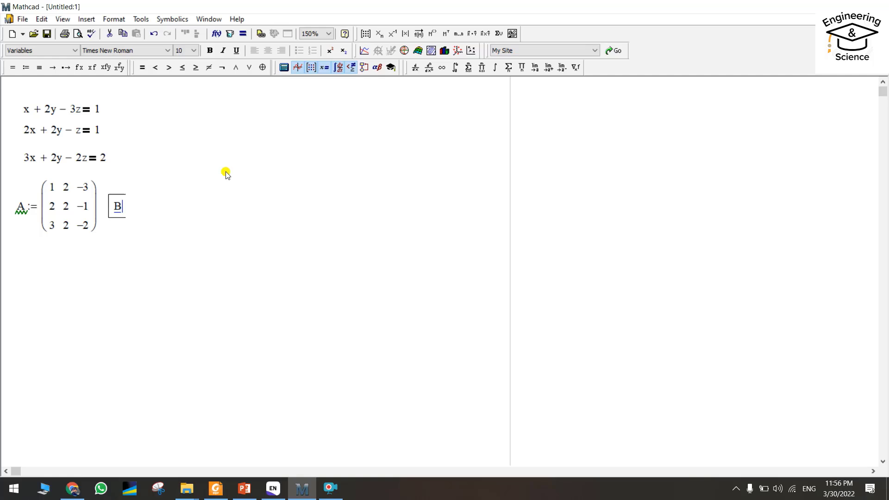
{"action": "mouse_move", "coordinate": [103, 93]}
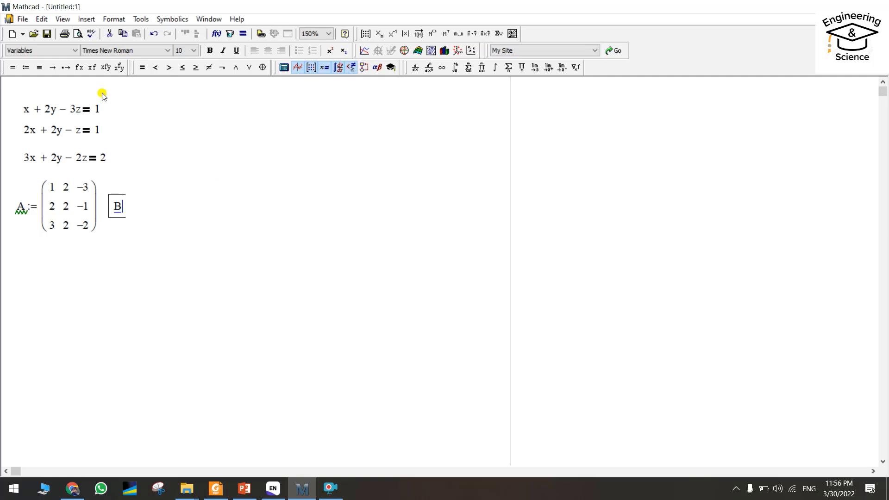
{"action": "type", "text": ":="}
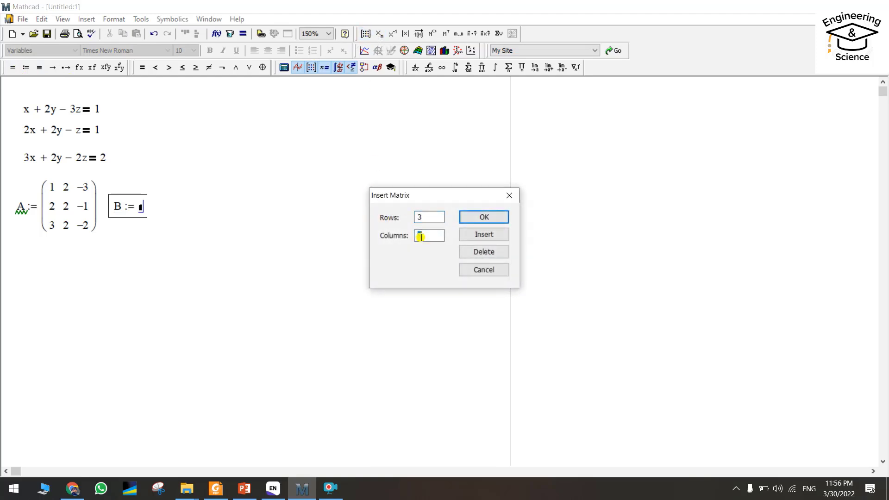
{"action": "left_click", "coordinate": [483, 216]}
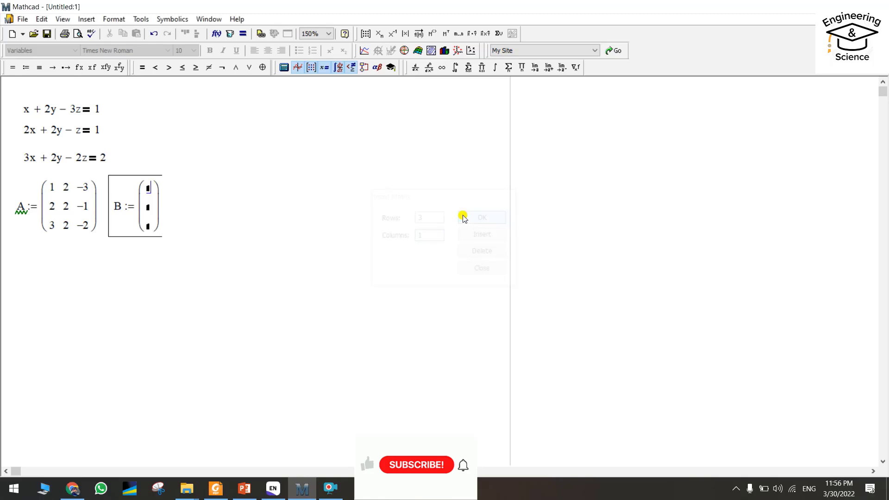
{"action": "left_click", "coordinate": [481, 217]}
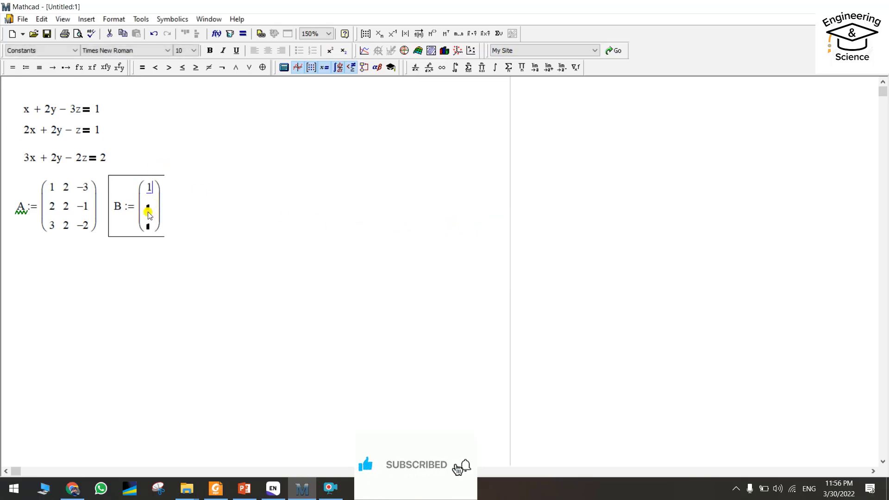
- Fill vector B with the constants 1, 1, 2 and finish it
{"action": "type", "text": "1"}
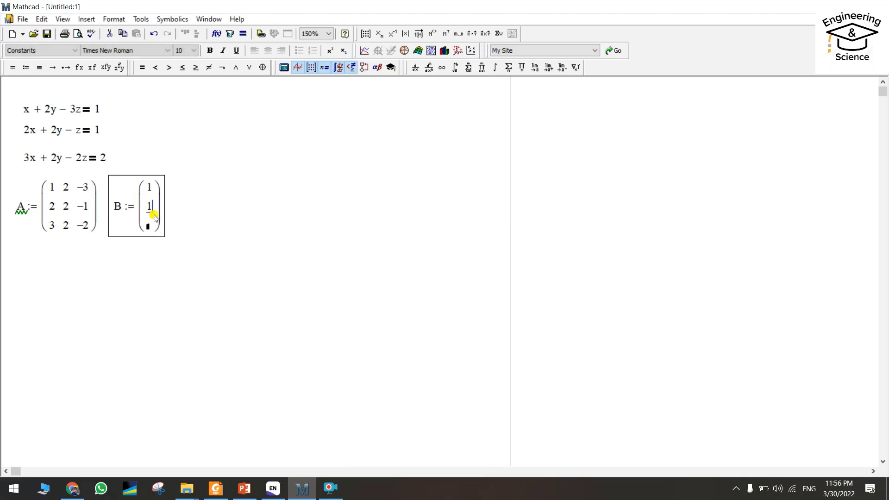
{"action": "type", "text": "2"}
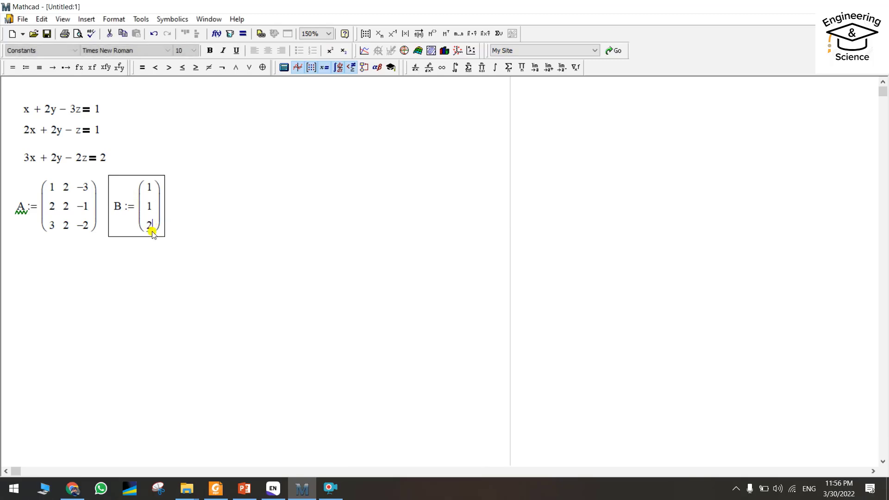
{"action": "left_click", "coordinate": [126, 264]}
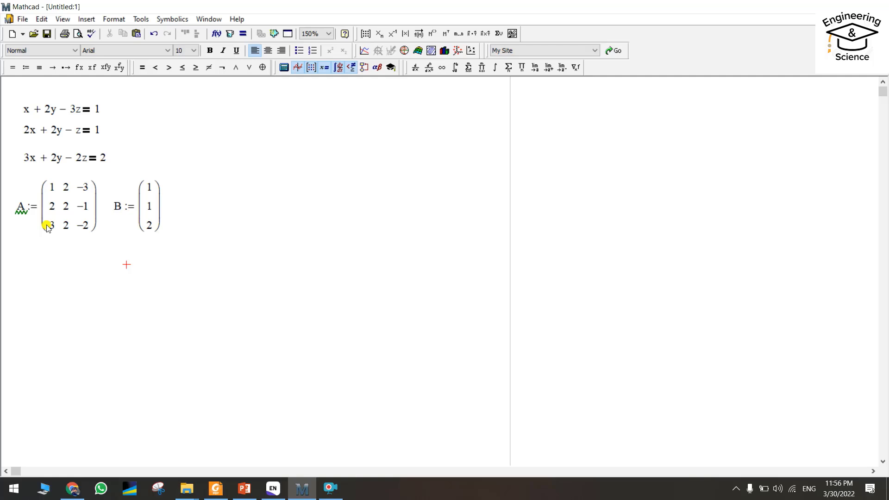
{"action": "mouse_move", "coordinate": [46, 249]}
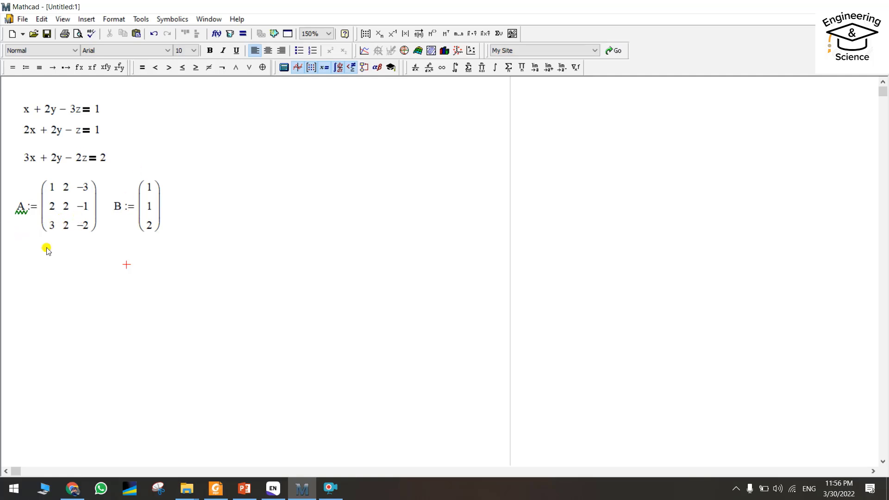
{"action": "mouse_move", "coordinate": [44, 203]}
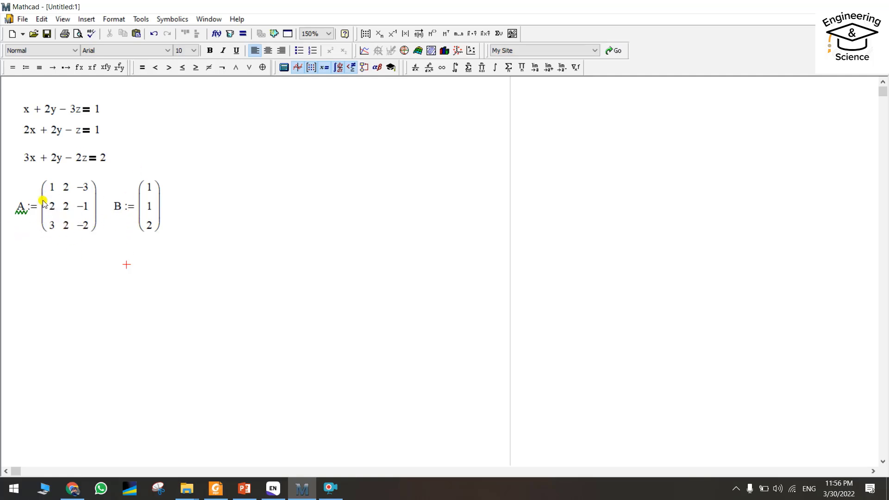
{"action": "mouse_move", "coordinate": [126, 112]}
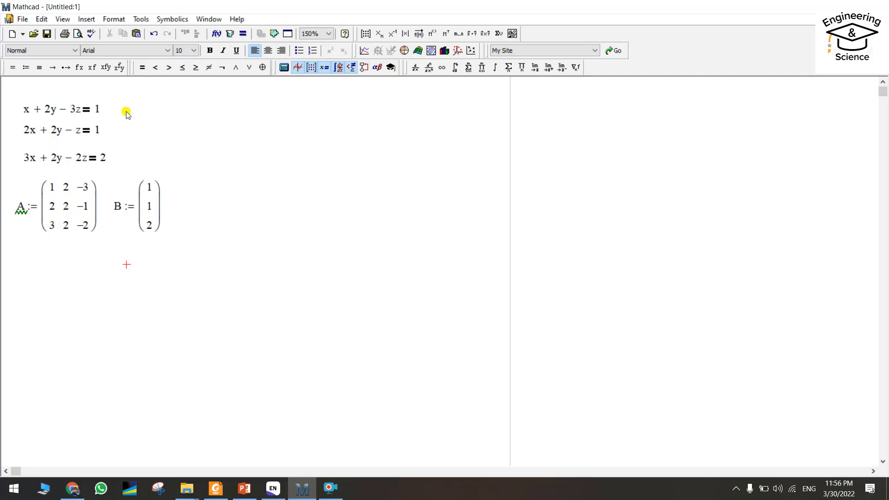
{"action": "mouse_move", "coordinate": [38, 294]}
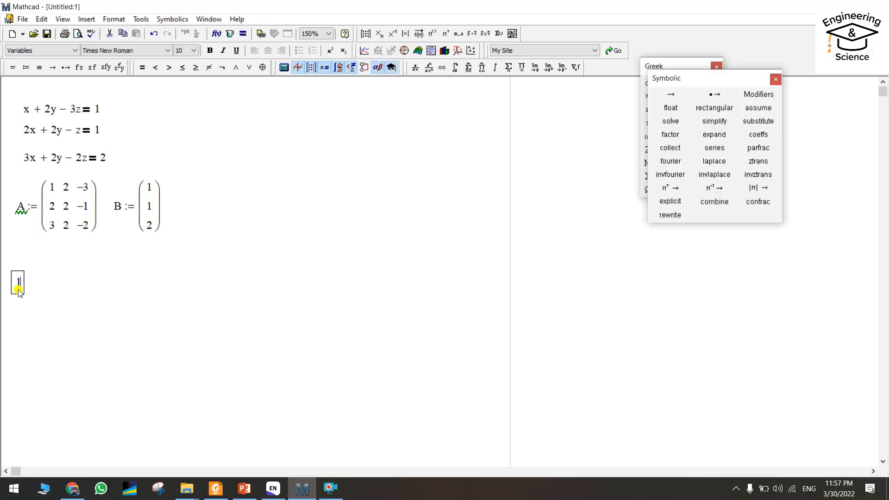
- Evaluate lsolve(A,B) to get x, y, z = 0.666667, −0.333333, −0.333333
{"action": "type", "text": "solve"}
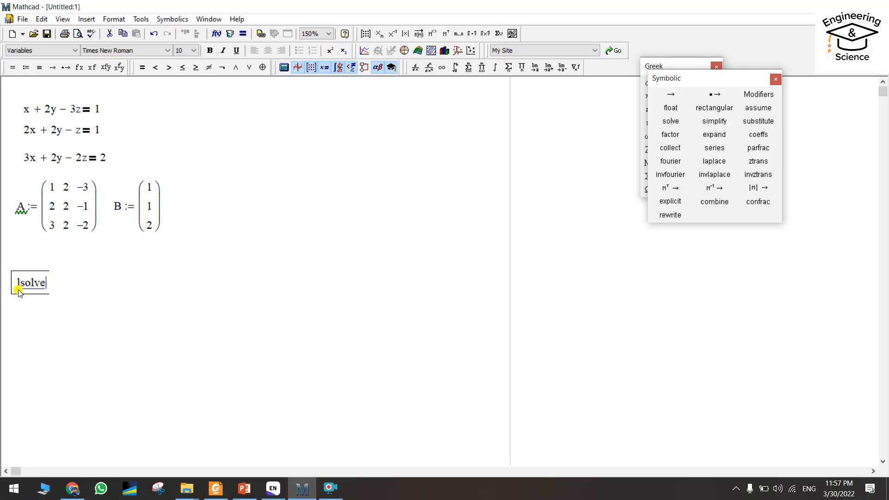
{"action": "mouse_move", "coordinate": [73, 284]}
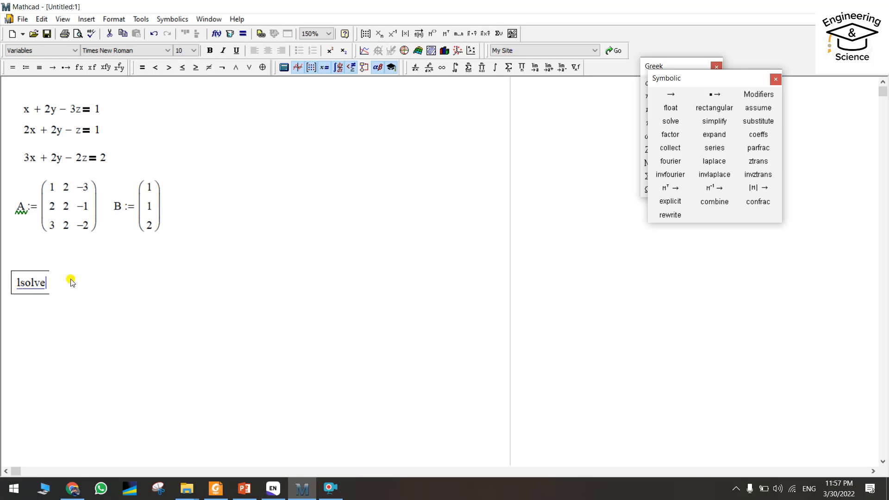
{"action": "type", "text": "("}
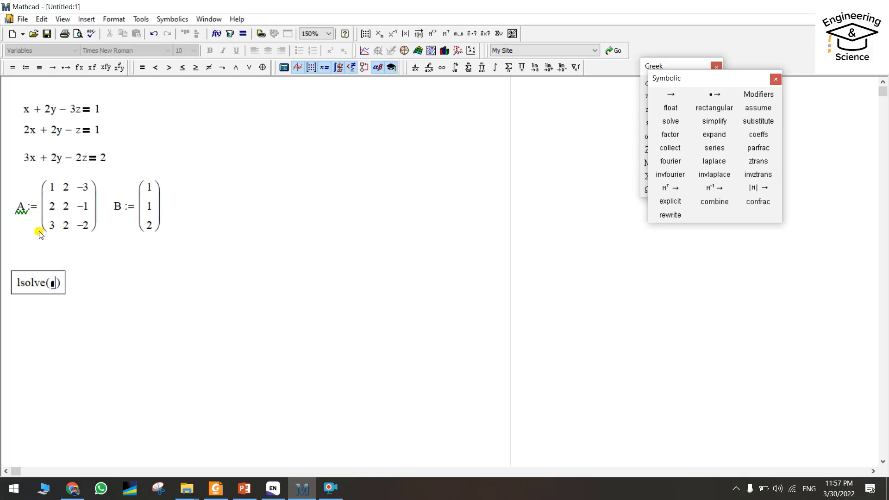
{"action": "type", "text": "A,B"}
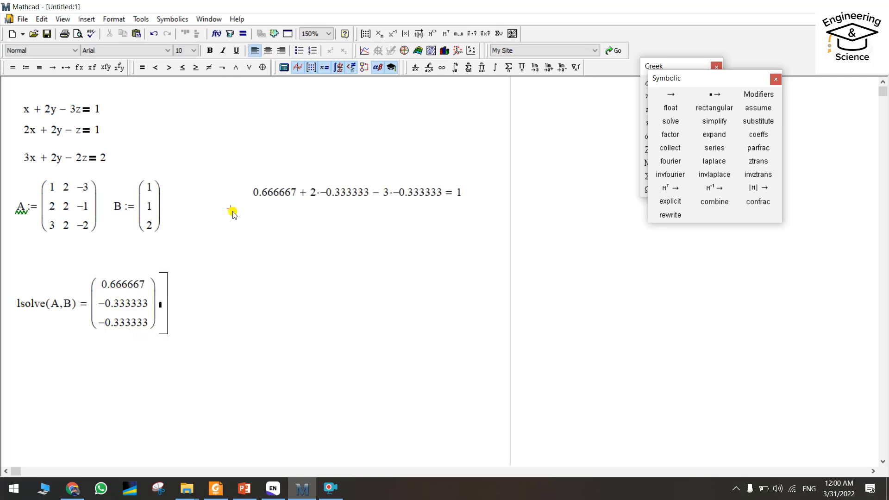
{"action": "mouse_move", "coordinate": [250, 266]}
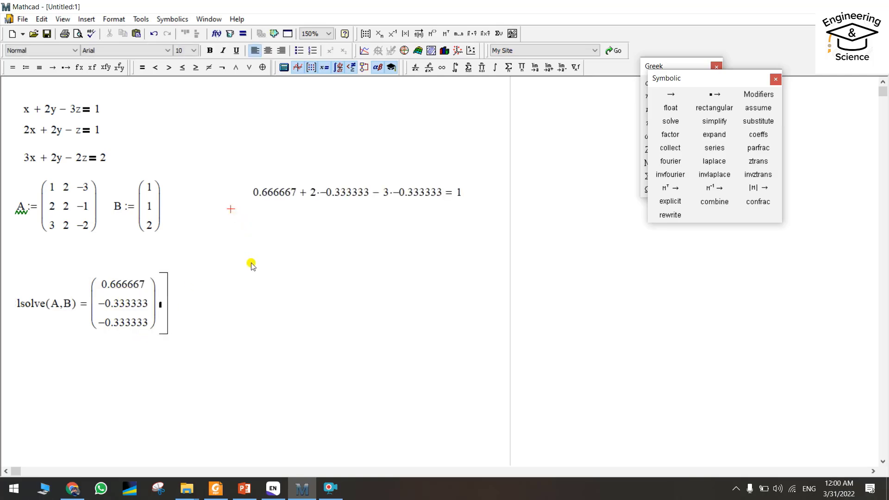